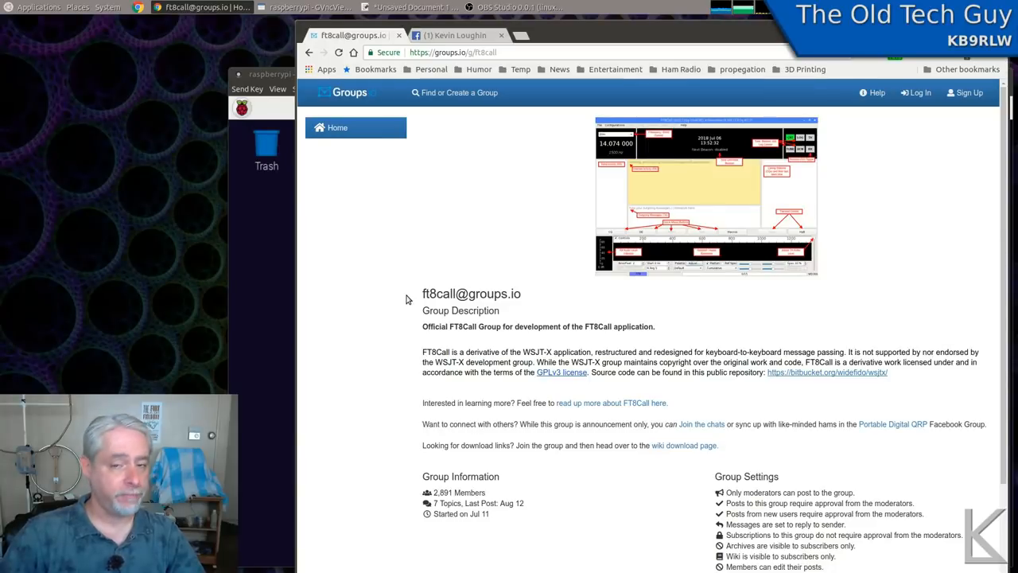
mouse_move(923, 102)
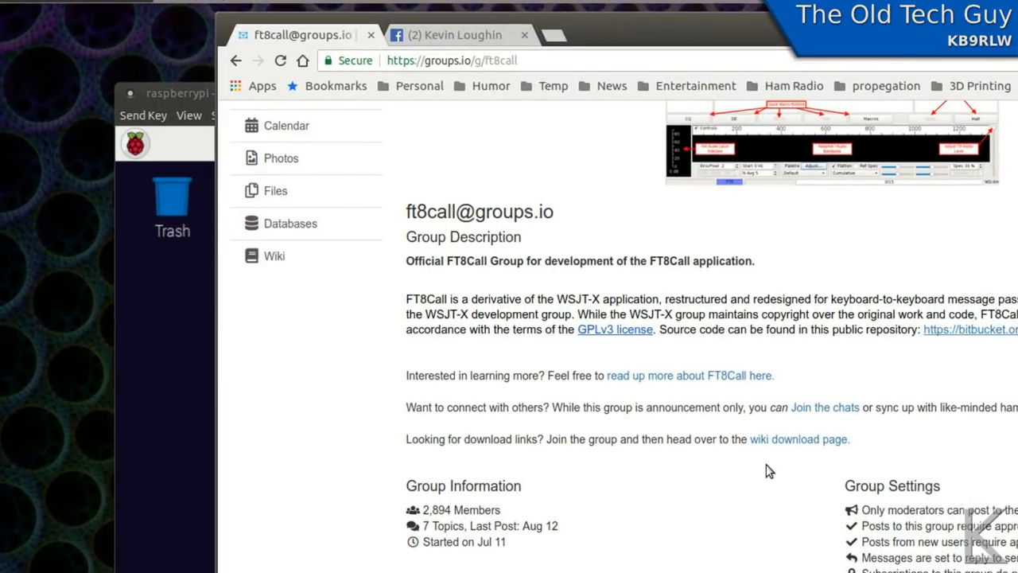
Open the FT8Call wiki download page with the latest release links
click(798, 439)
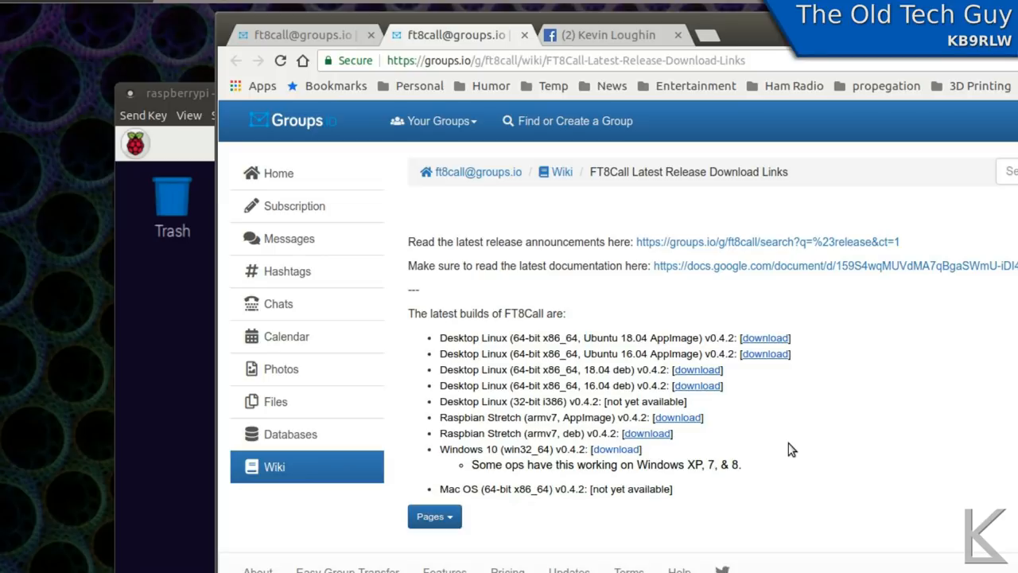
mouse_move(764, 458)
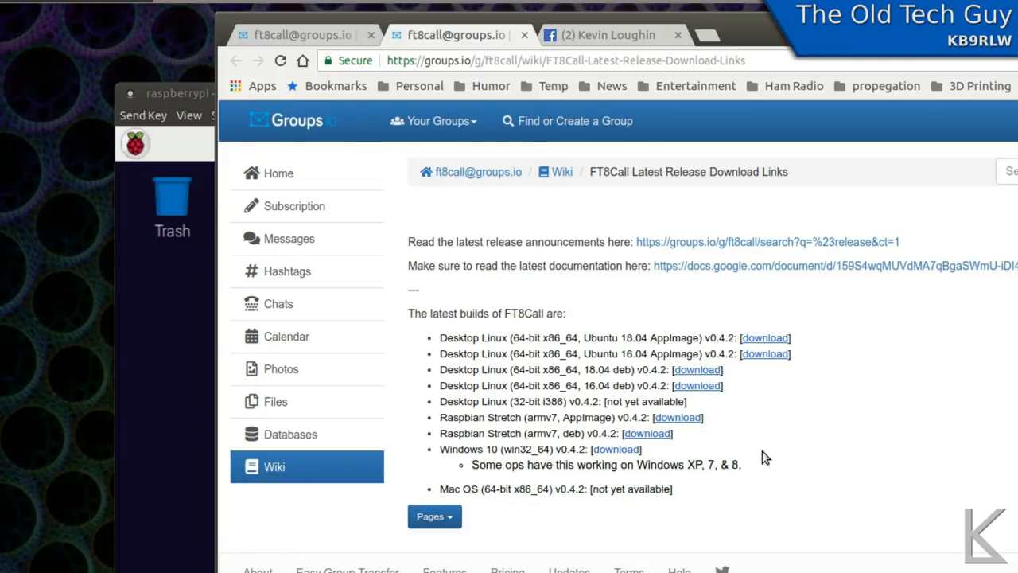
Highlight lines in the v0.4.2 builds list to look over the Raspbian versions
triple_click(541, 449)
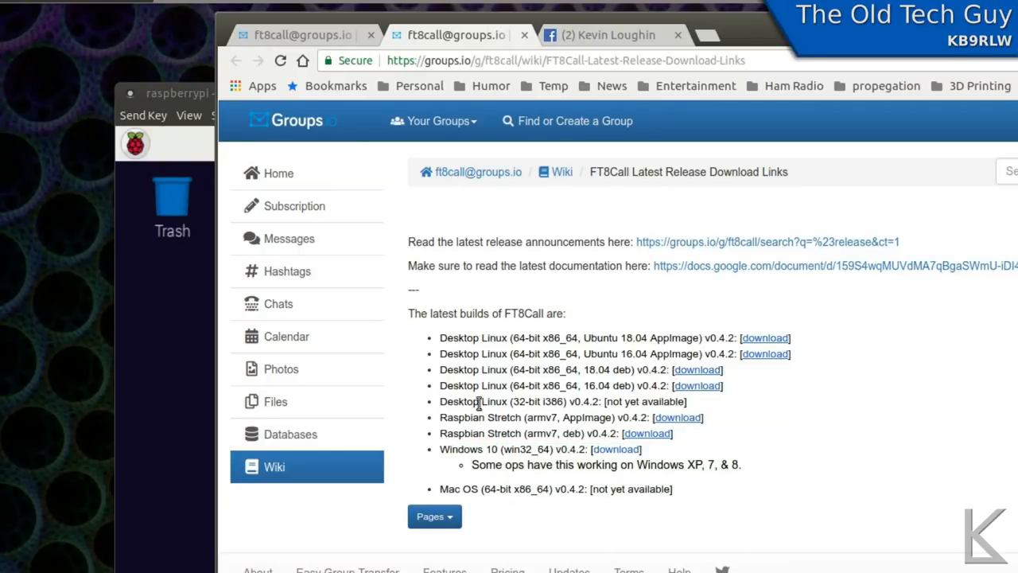
drag(439, 338, 541, 369)
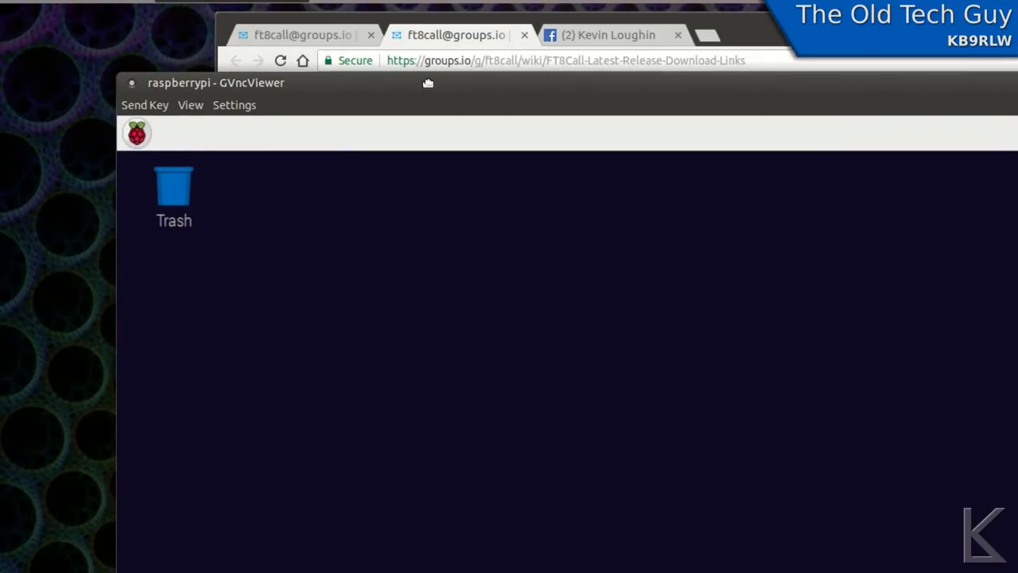
Open the pi home Downloads folder in the file manager
click(137, 132)
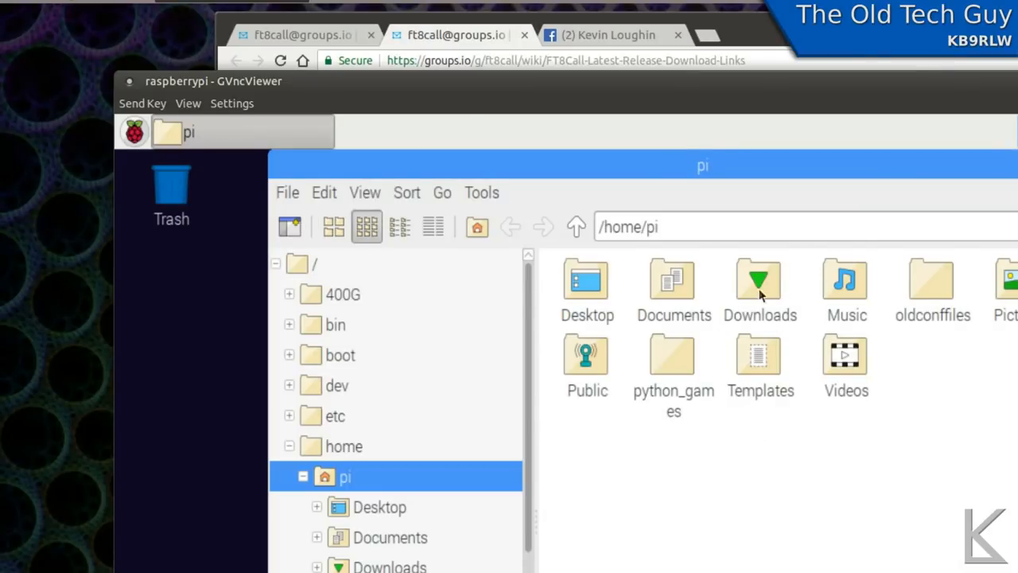
double_click(760, 283)
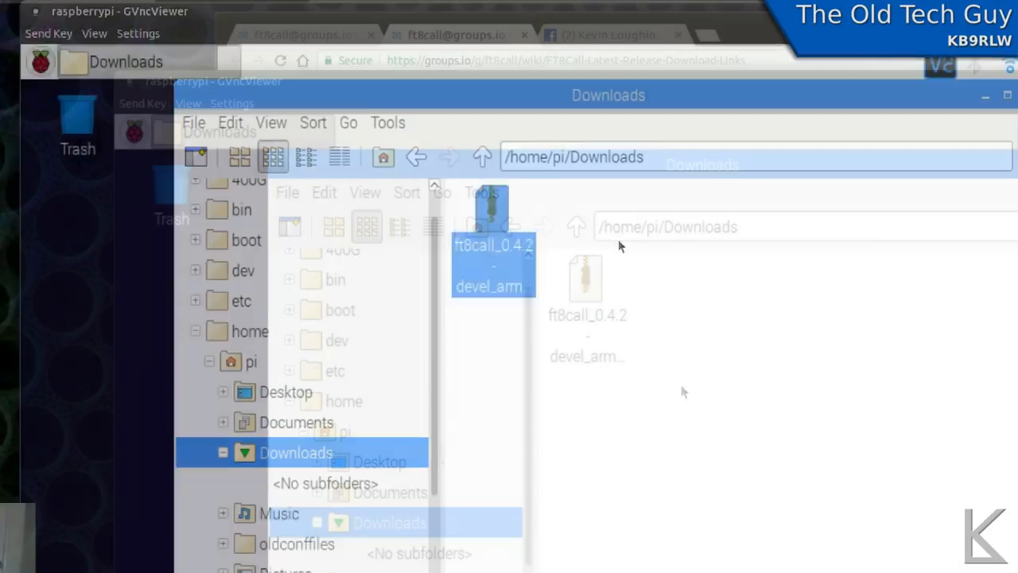
Start Package Install on ft8call_0.4.2-devel_armhf.deb and enter the pi password
right_click(490, 207)
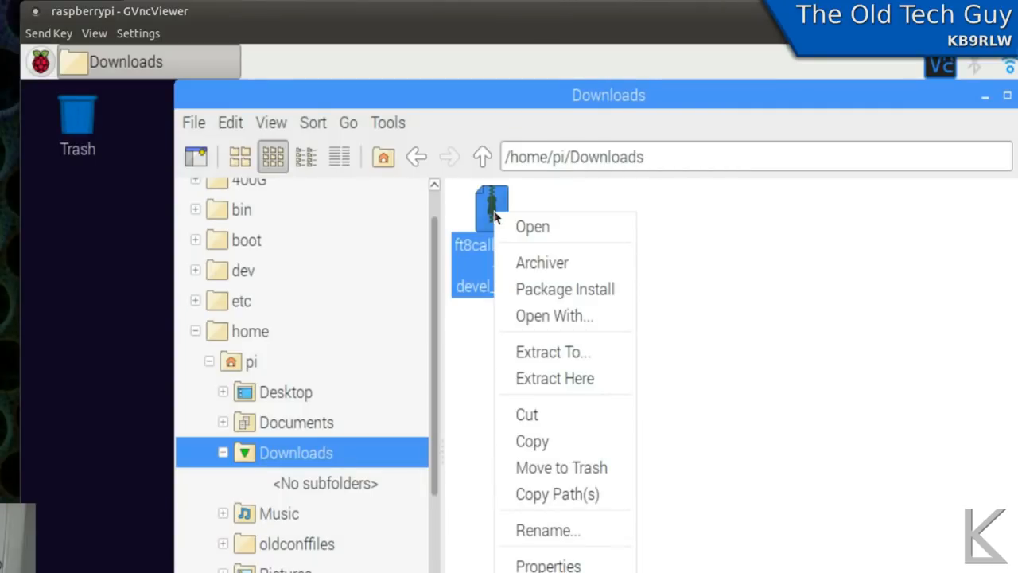
mouse_move(565, 290)
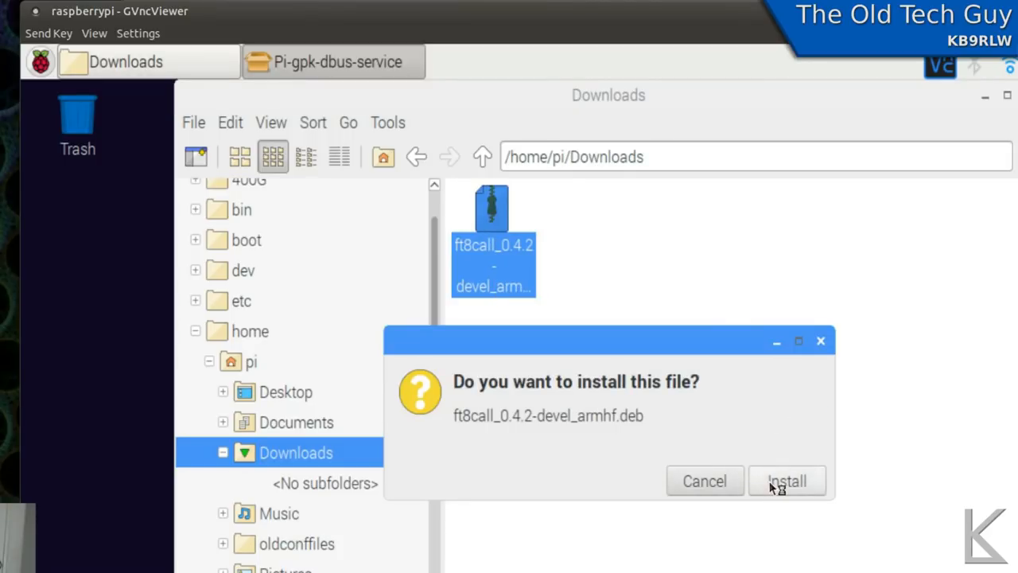
click(786, 481)
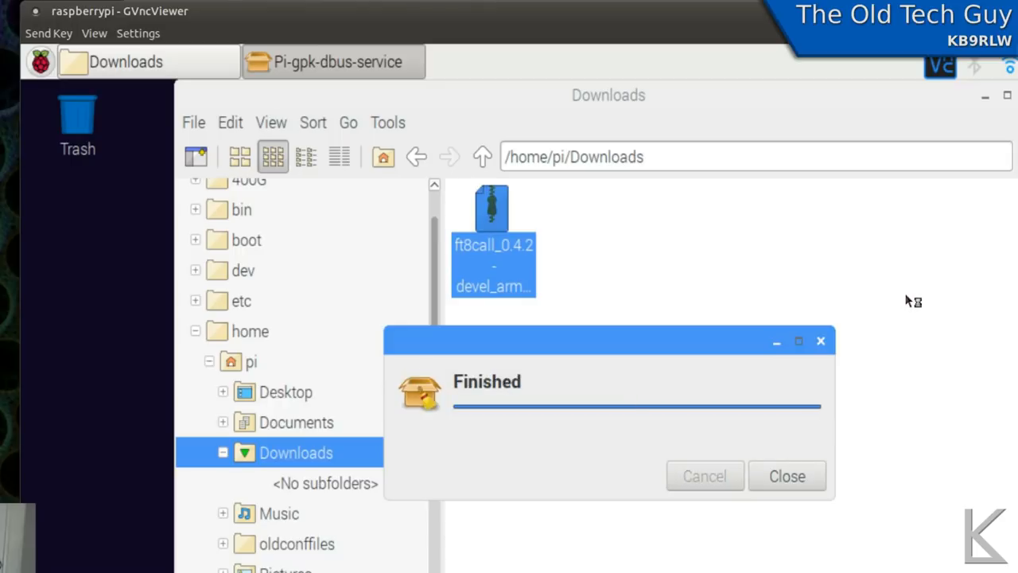
click(786, 476)
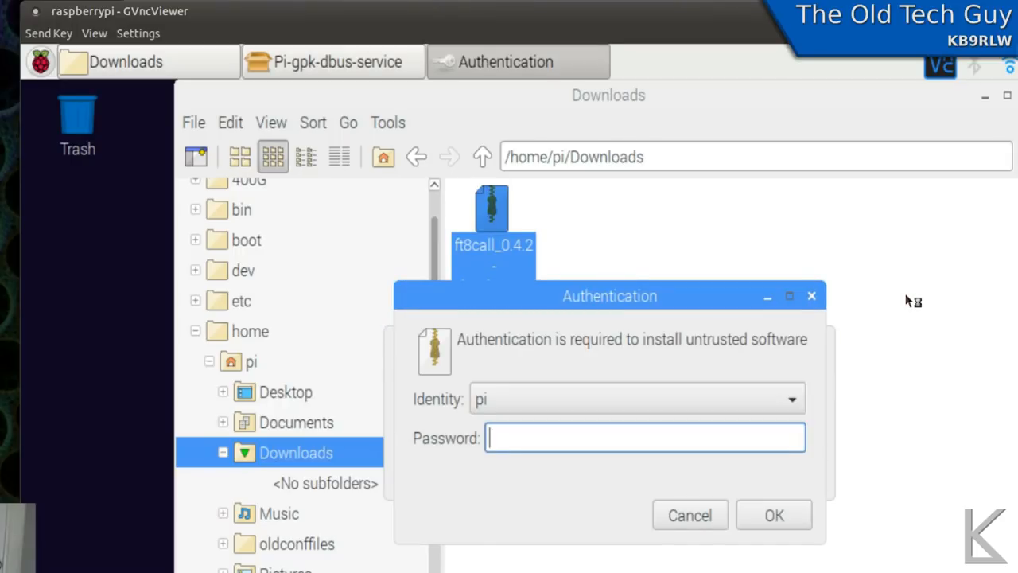
text(password)
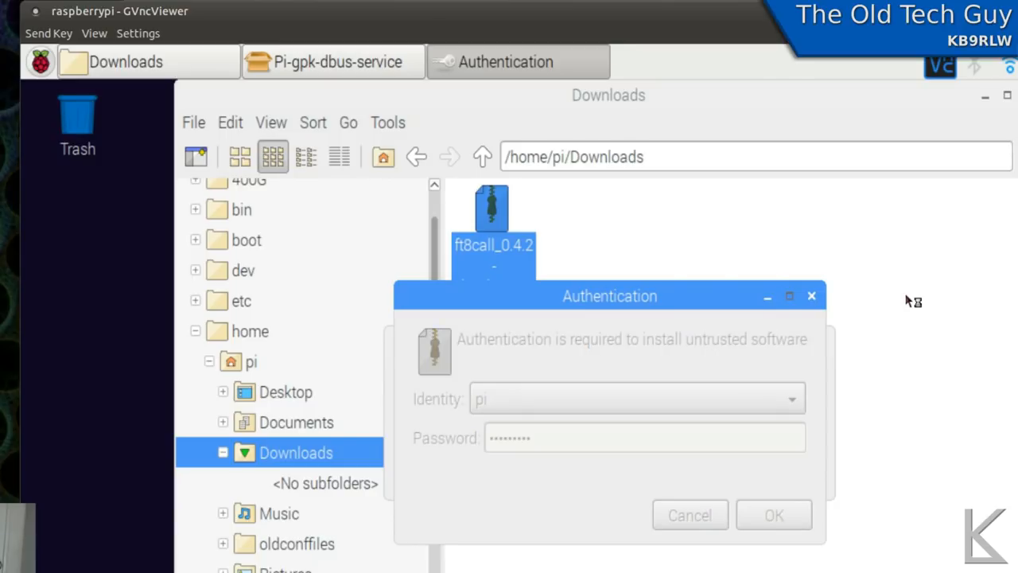
Authenticate after one wrong-password error and let the package install finish
click(773, 515)
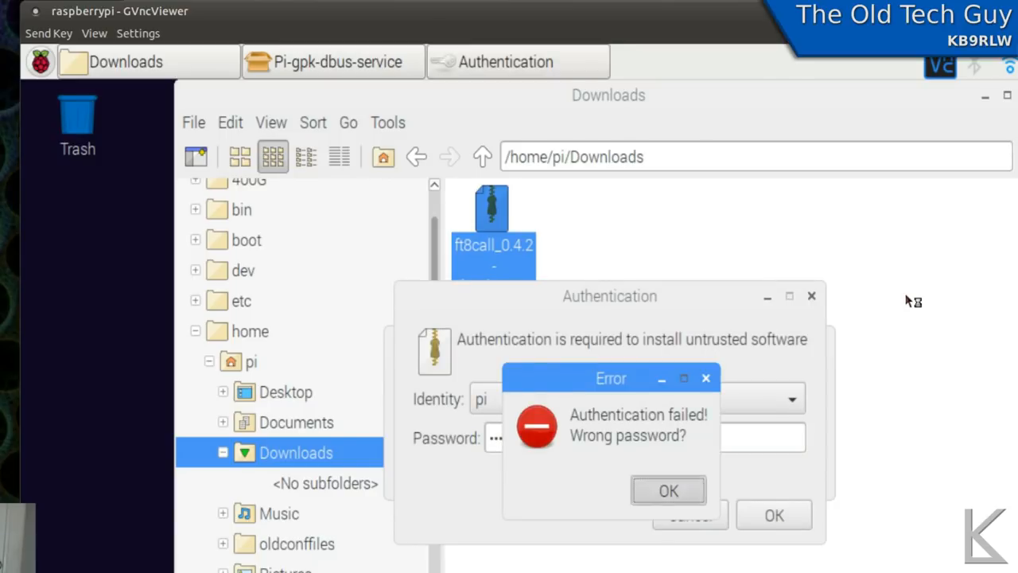
click(669, 490)
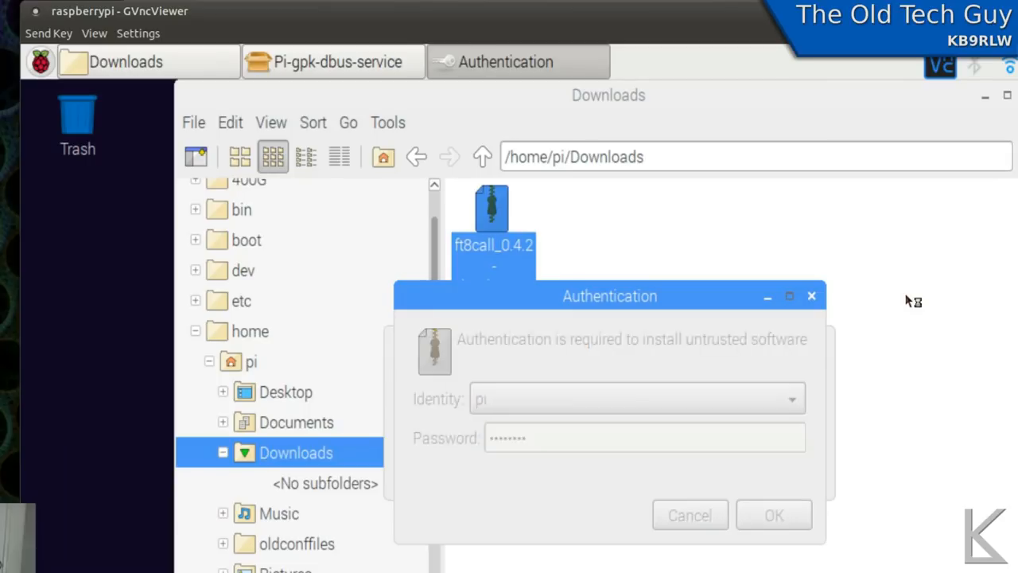
click(773, 515)
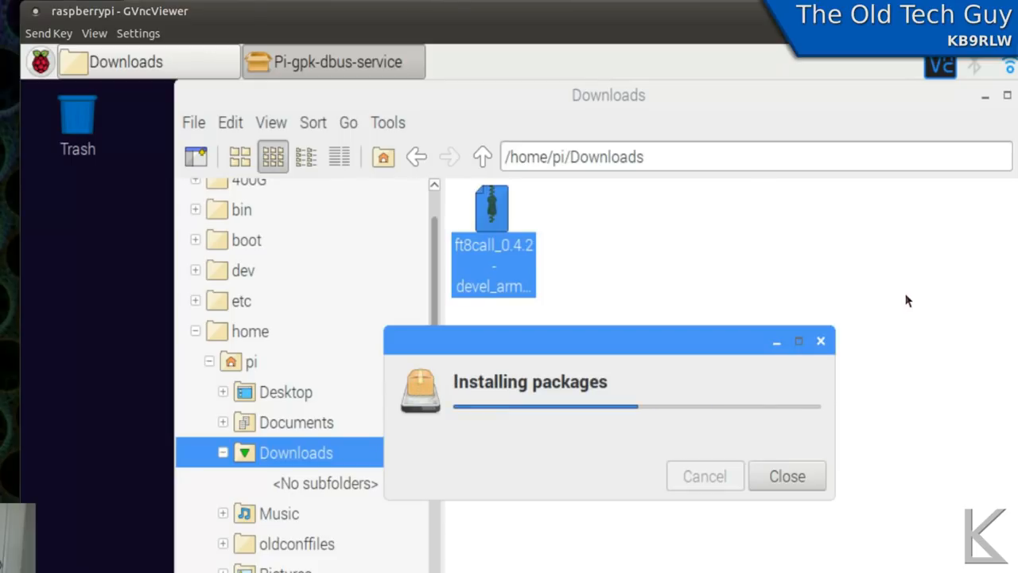
click(787, 476)
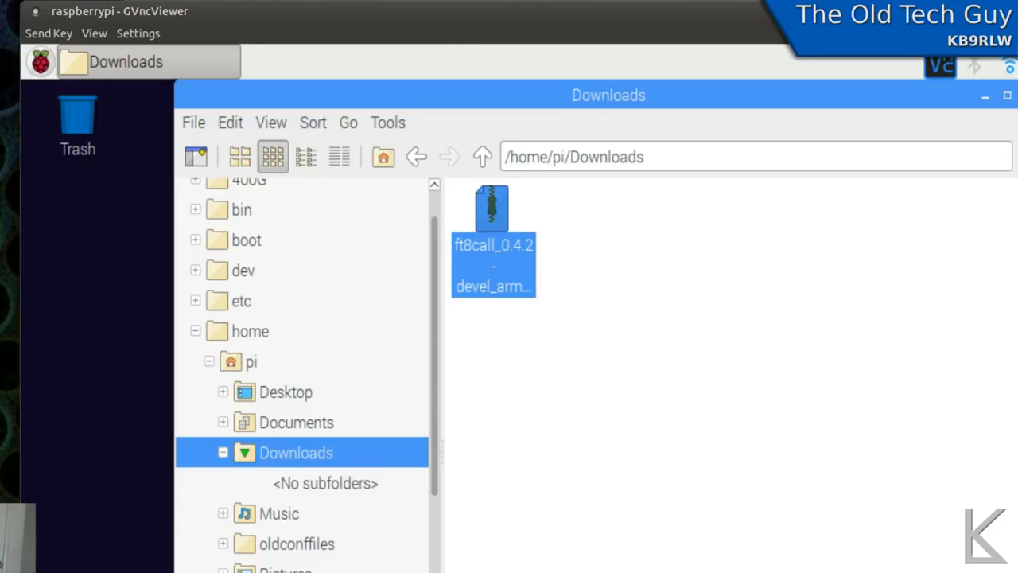
Close the Downloads folder window, leaving the empty desktop
click(41, 62)
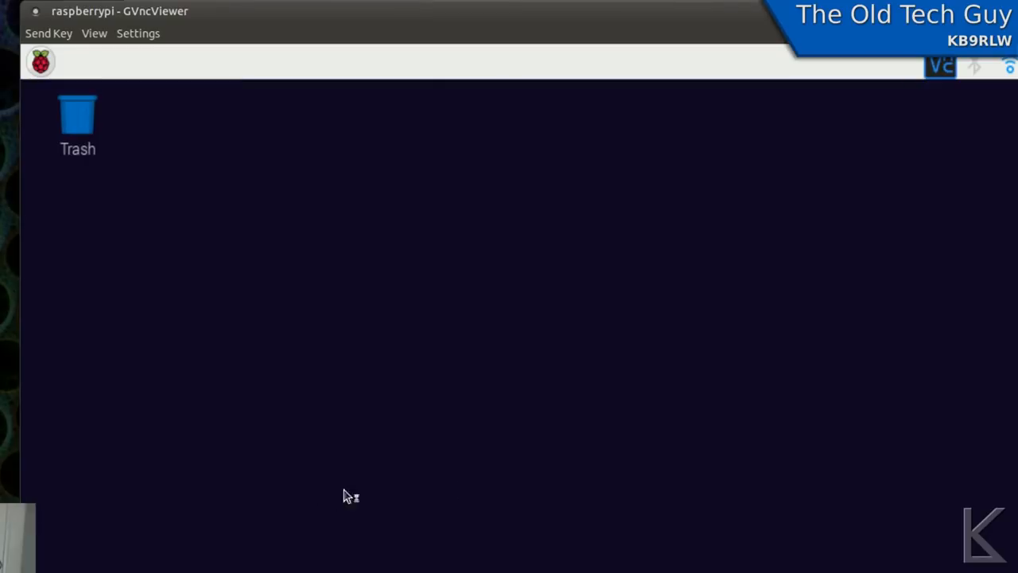
Run find / -name "ft8call" to locate the binary at /opt/wsjtx-ft8call/bin/ft8call
text(ft8call)
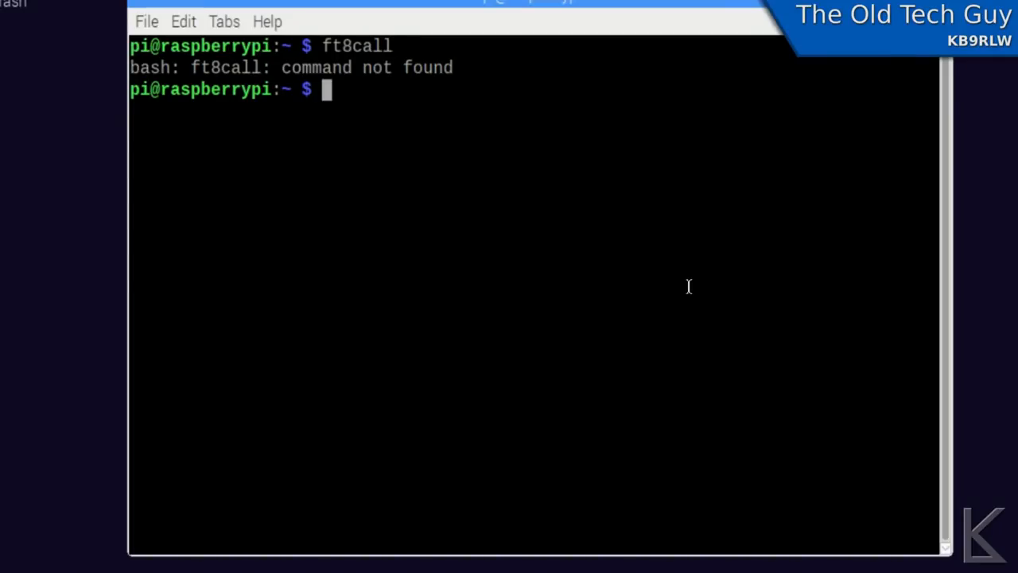
text(find / -name "ft8call")
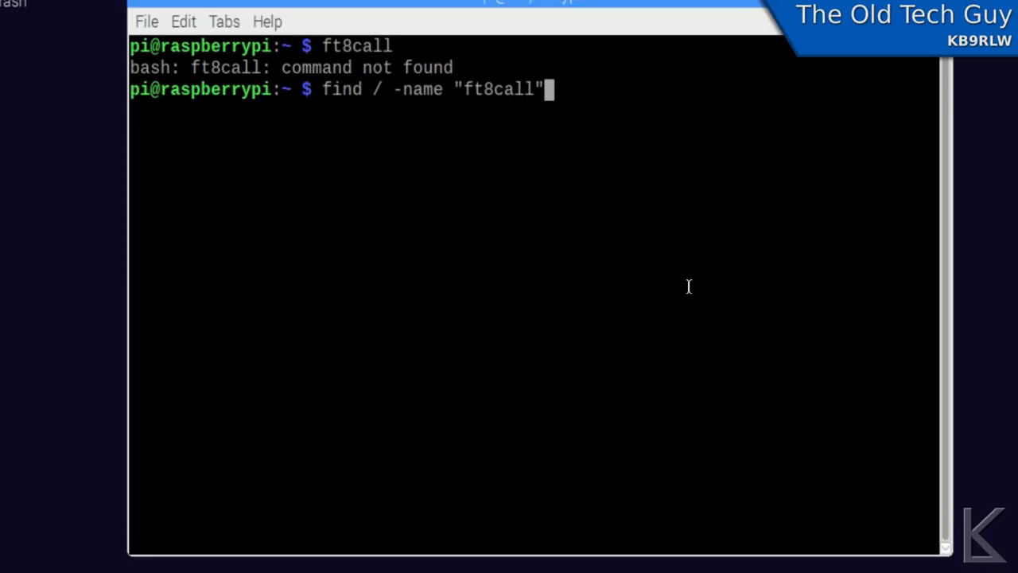
text(sudo)
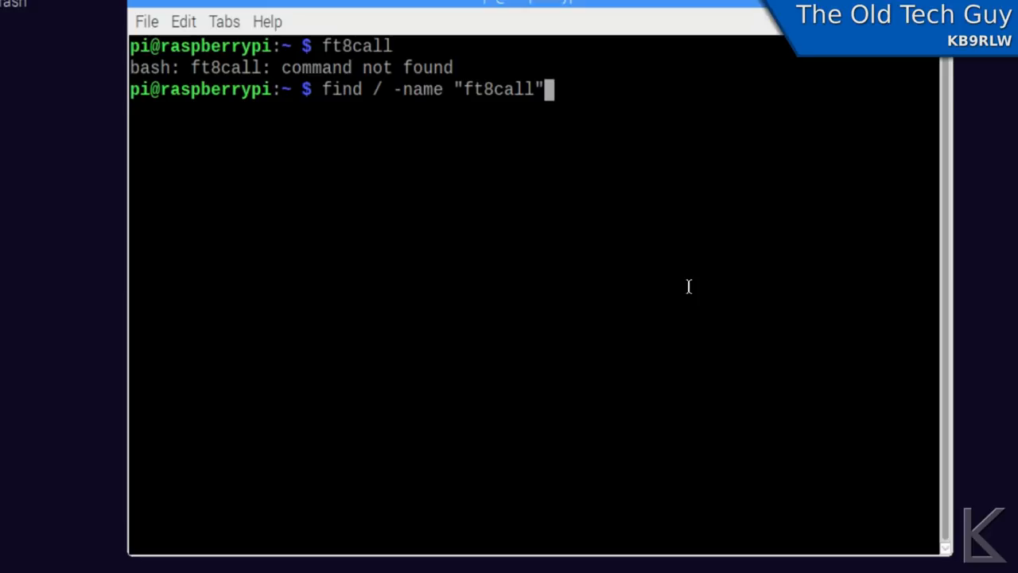
mouse_move(375, 110)
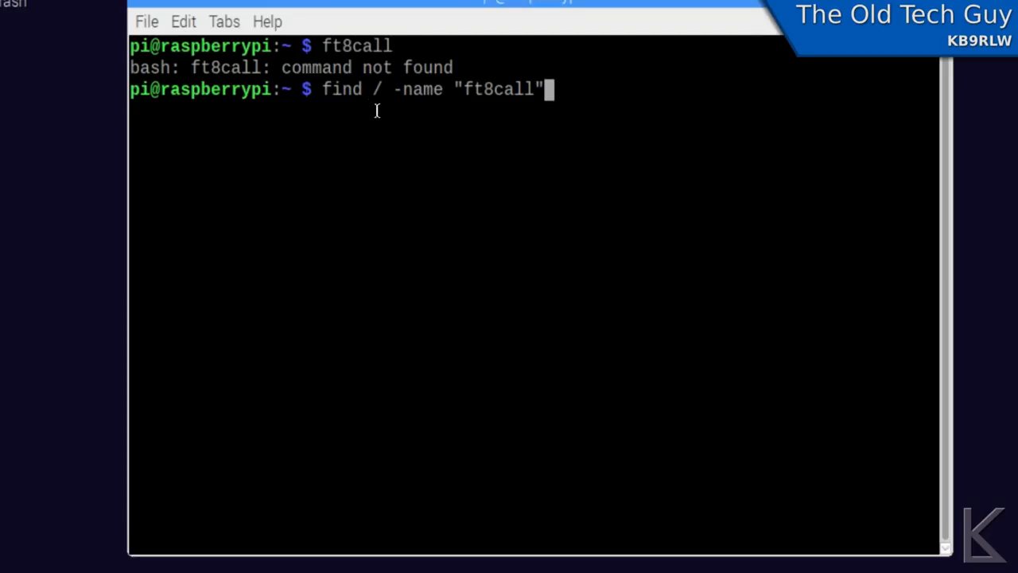
mouse_move(413, 112)
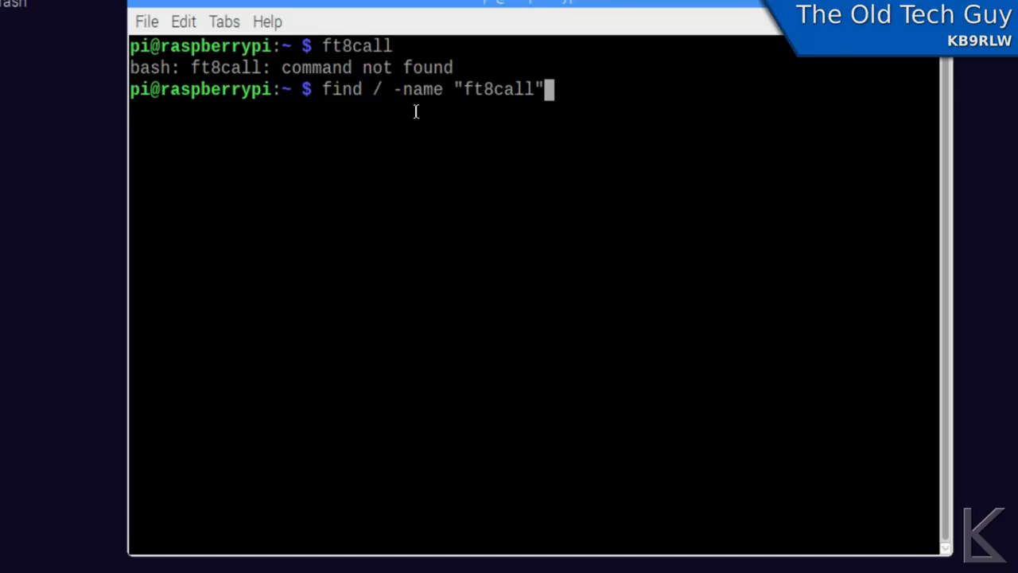
mouse_move(471, 172)
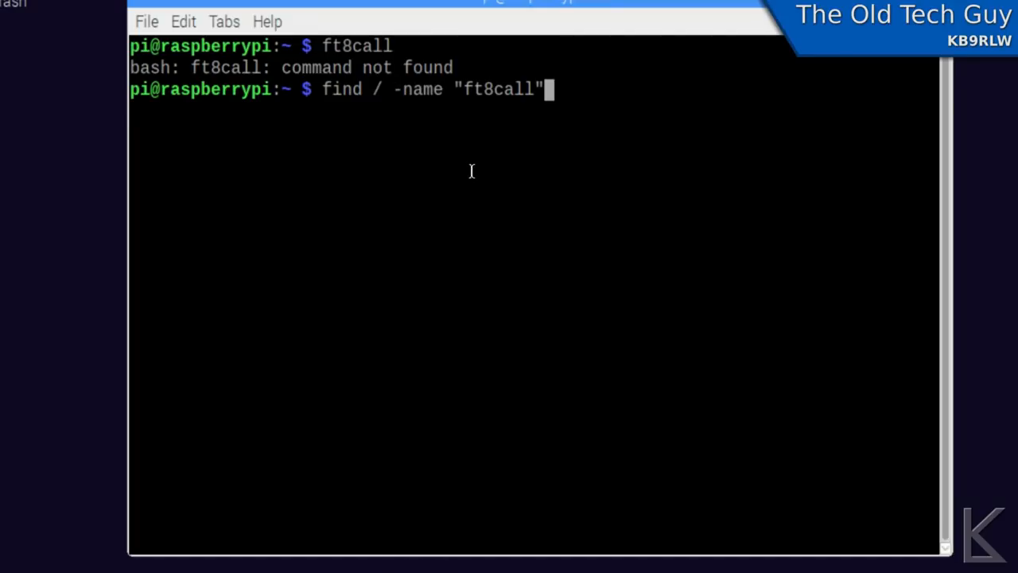
mouse_move(540, 164)
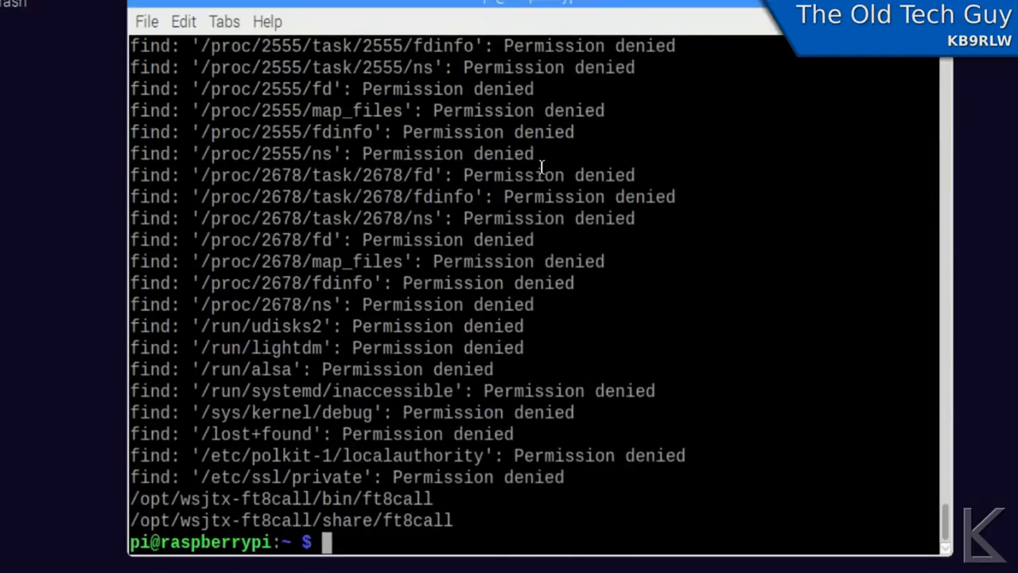
mouse_move(188, 500)
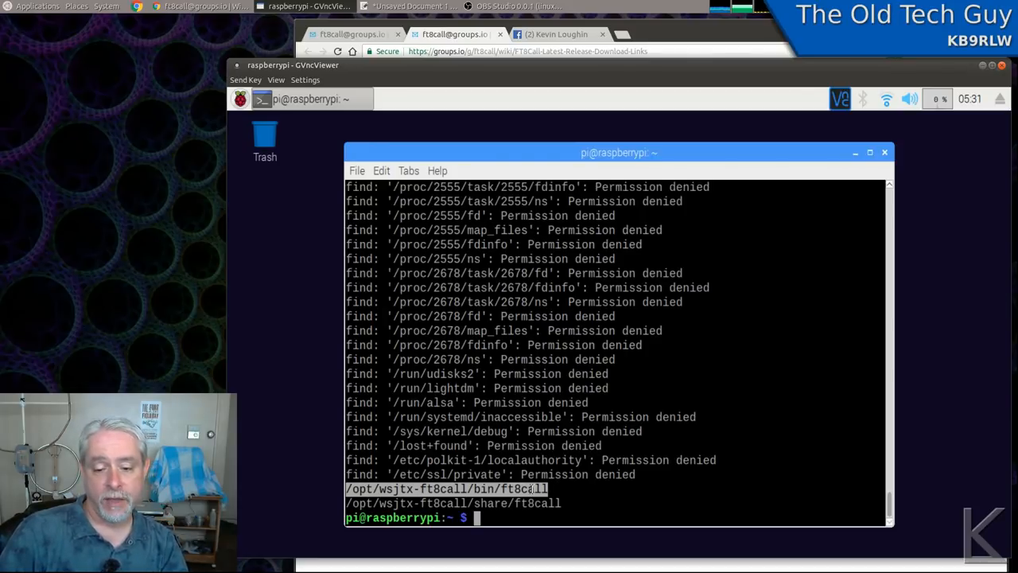
Start a new launcher entry under the Hamradio category in Main Menu Editor
right_click(557, 329)
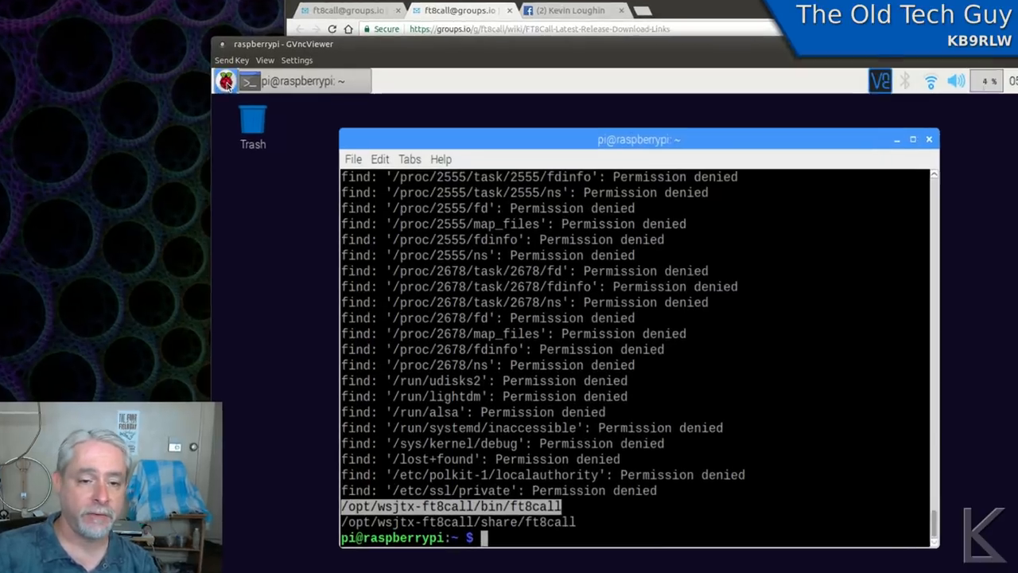
click(226, 80)
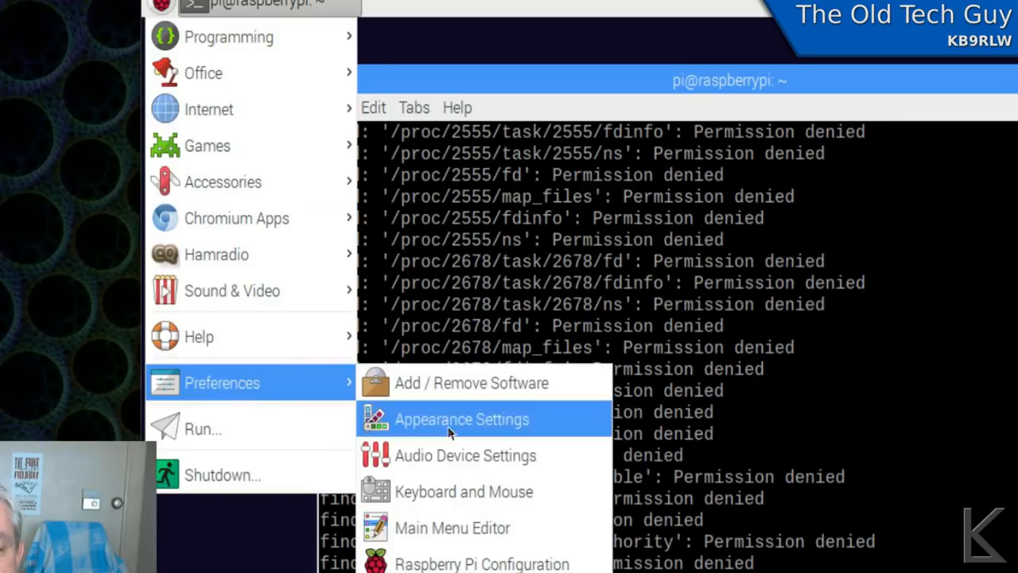
mouse_move(452, 529)
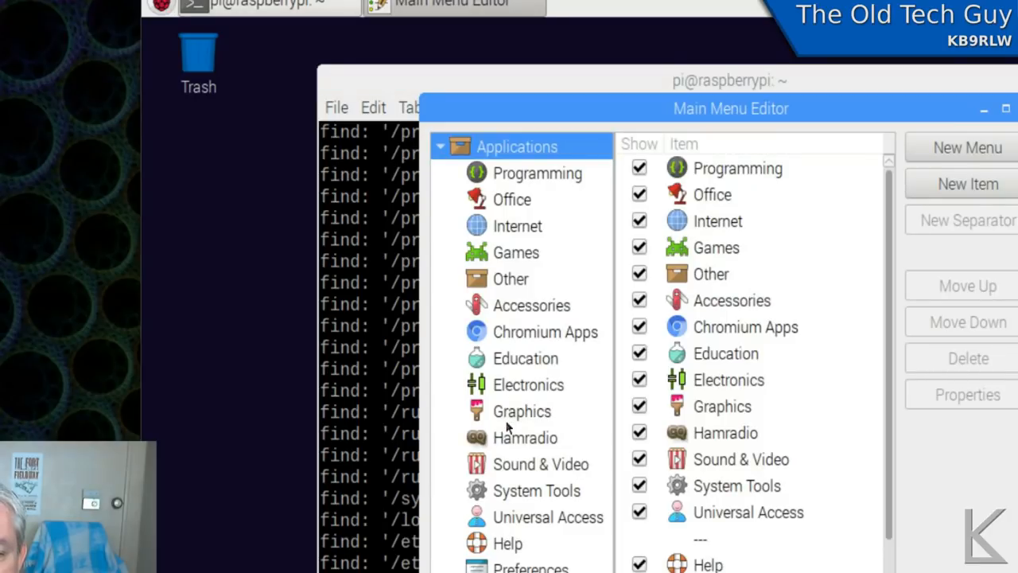
click(525, 436)
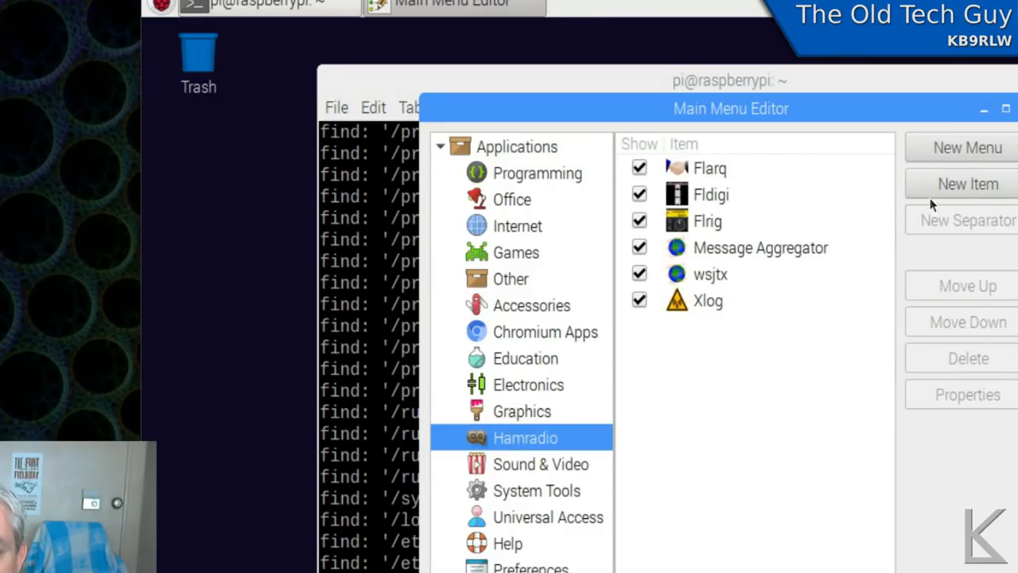
click(967, 184)
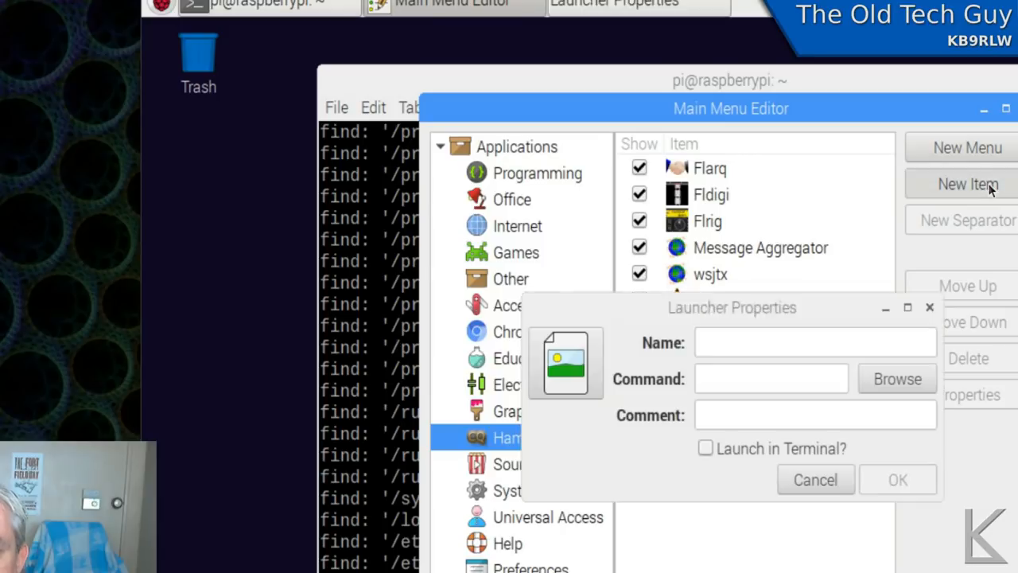
Name it FT8call with command /opt/wsjtx-ft8call/bin/ft8call and confirm
text(FT8call)
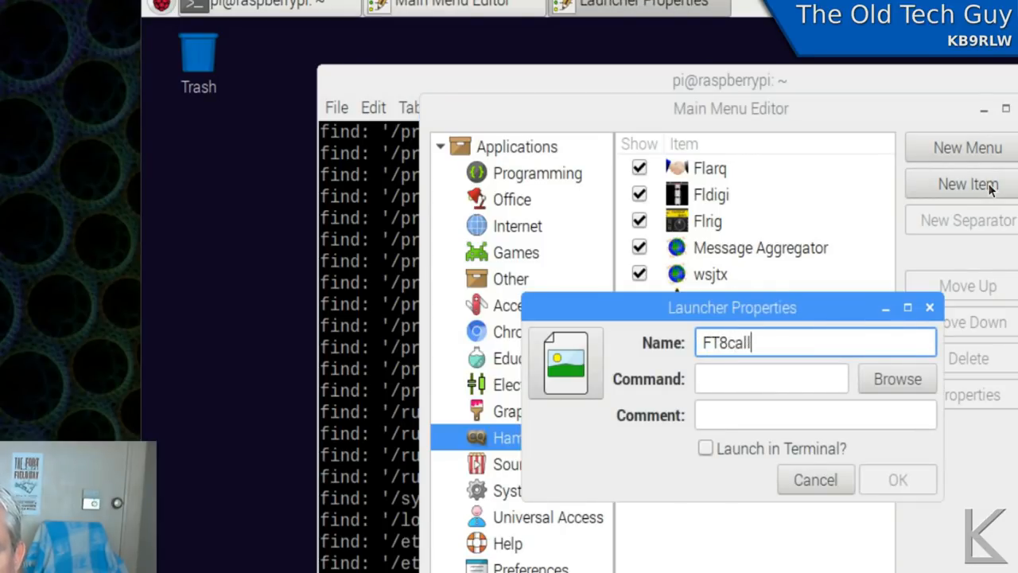
click(770, 378)
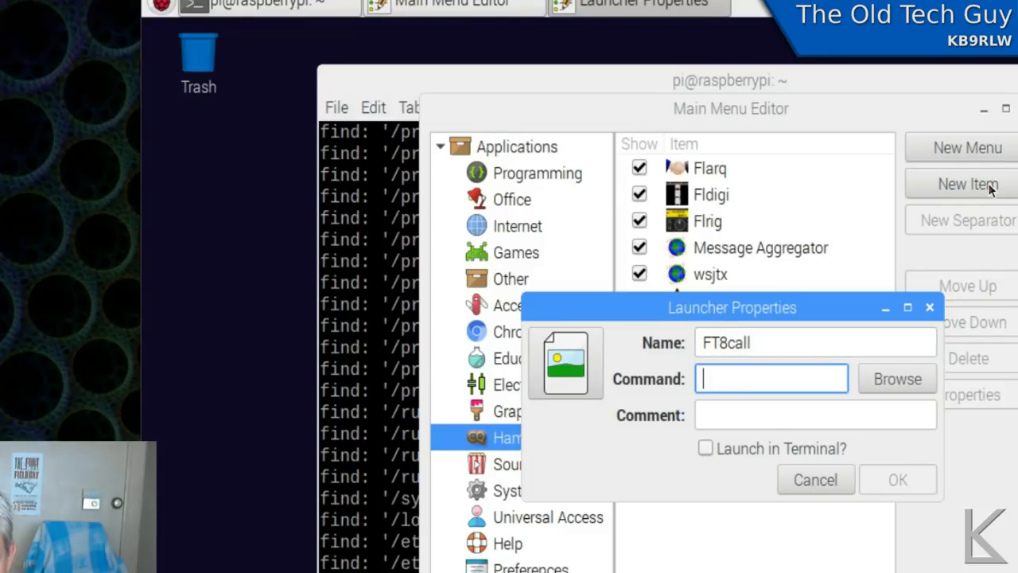
text(sjtx-ft8call/bin/ft8call)
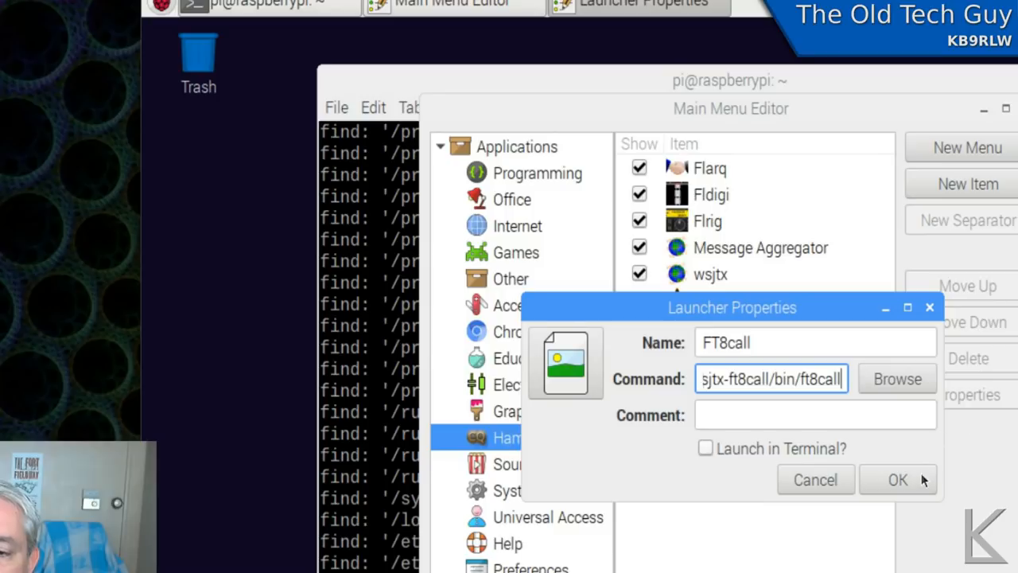
click(897, 480)
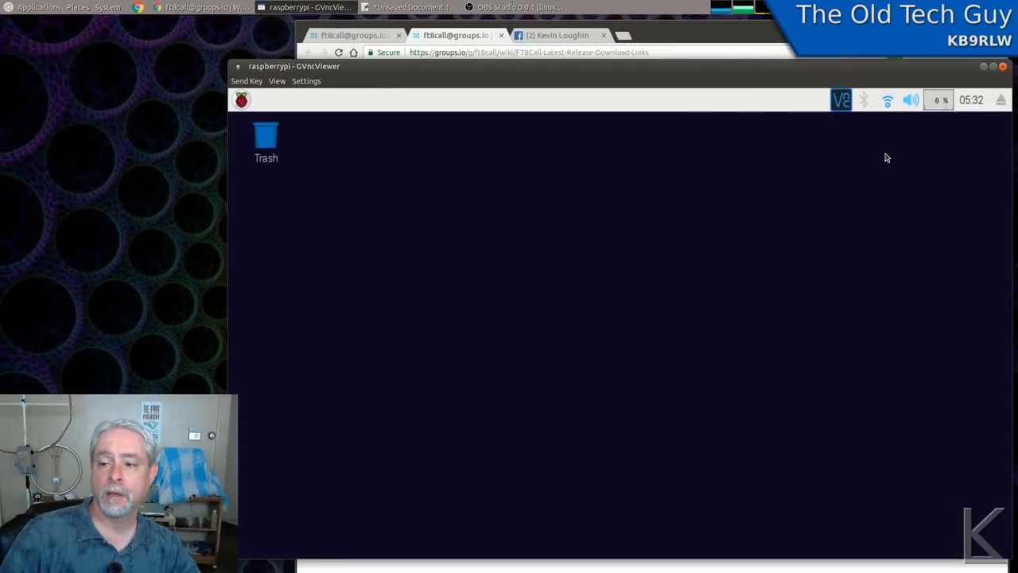
Launch FT8call from the Hamradio applications menu
click(242, 99)
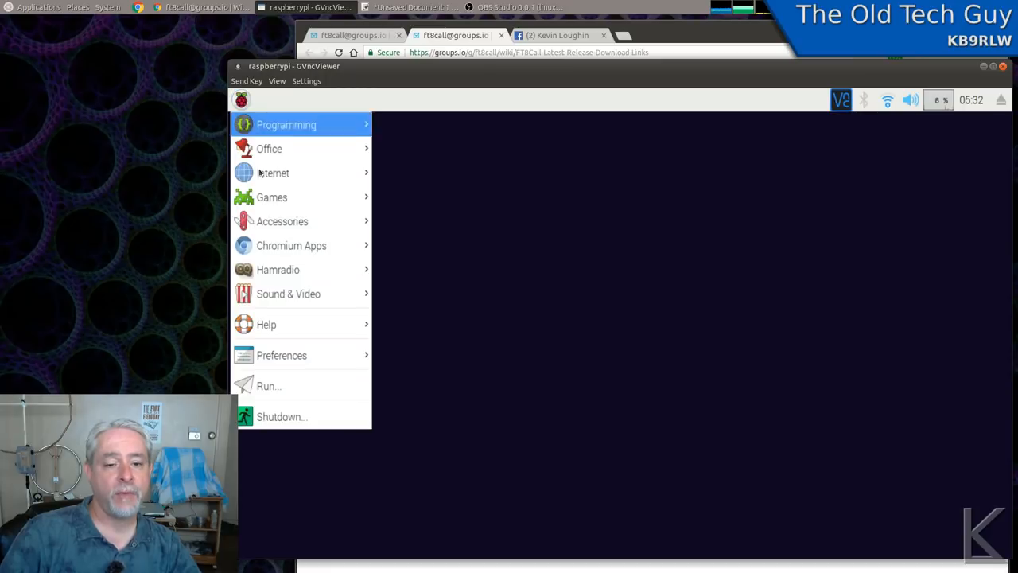
mouse_move(276, 269)
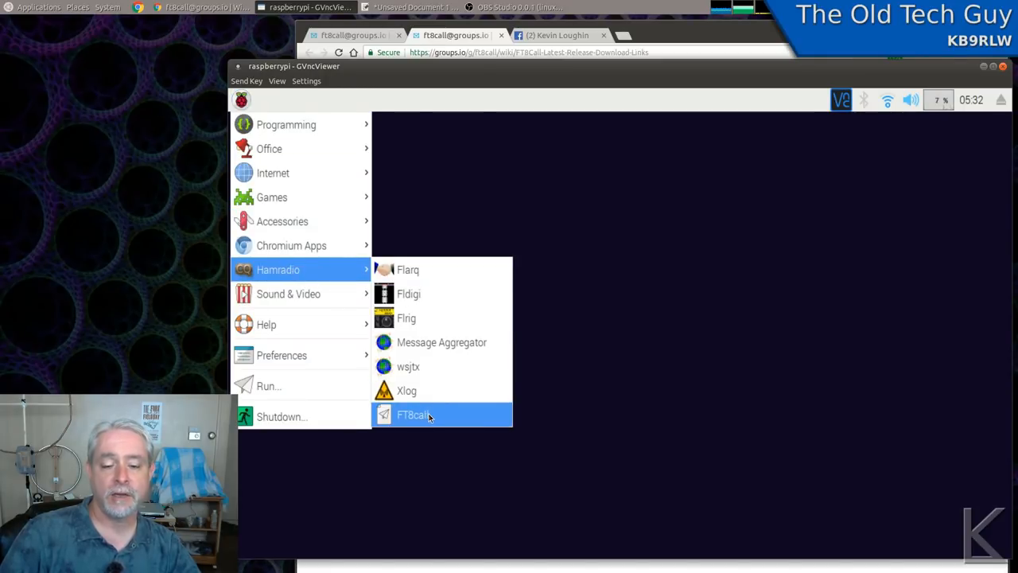
click(414, 414)
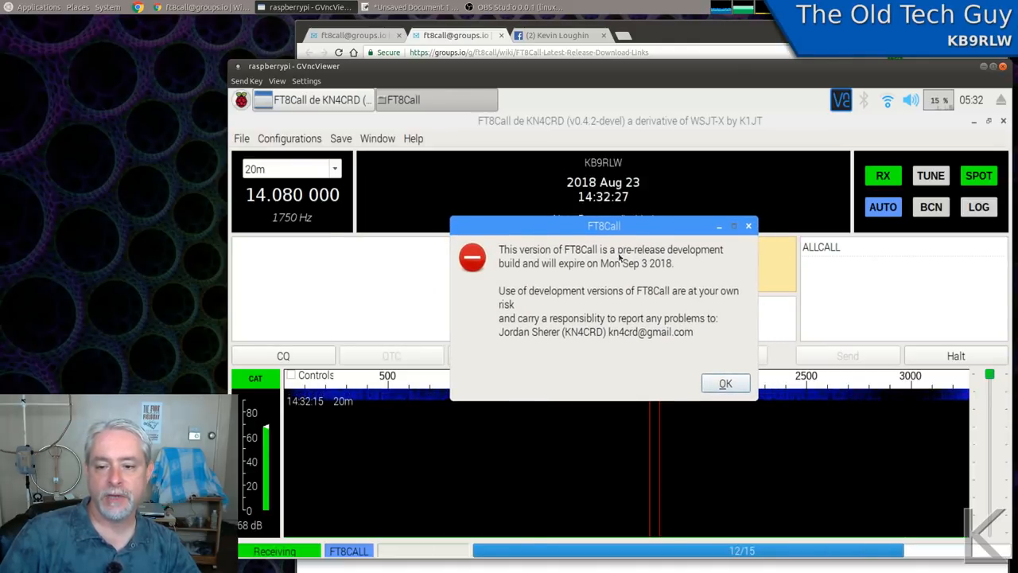
mouse_move(568, 277)
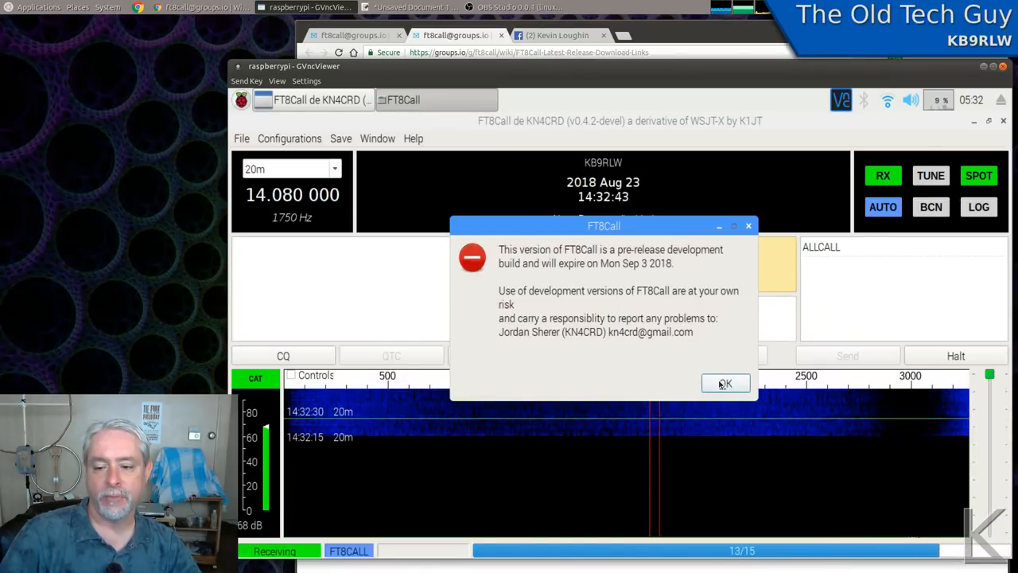
Dismiss the pre-release expiry warning so FT8Call decodes on 20 m
click(725, 383)
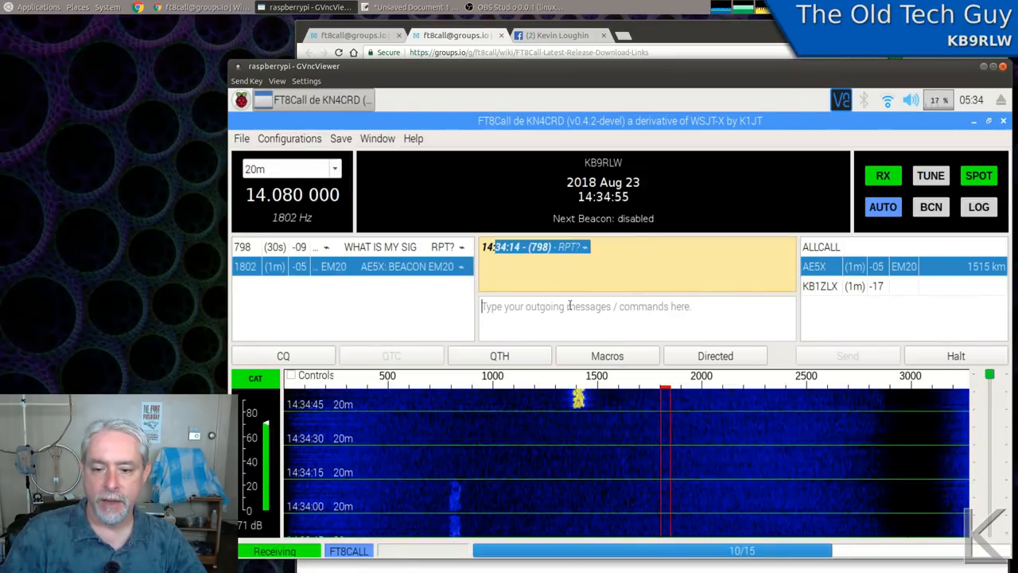
Send a TUNE signal to check transmitting once KG5GCC and NZ1Q are heard
text(TRAN)
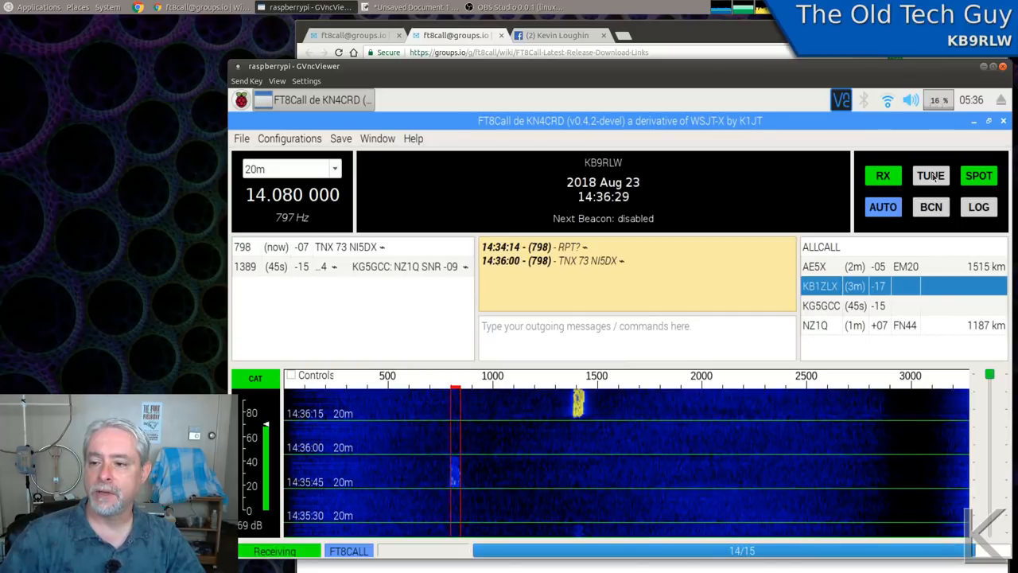
click(931, 175)
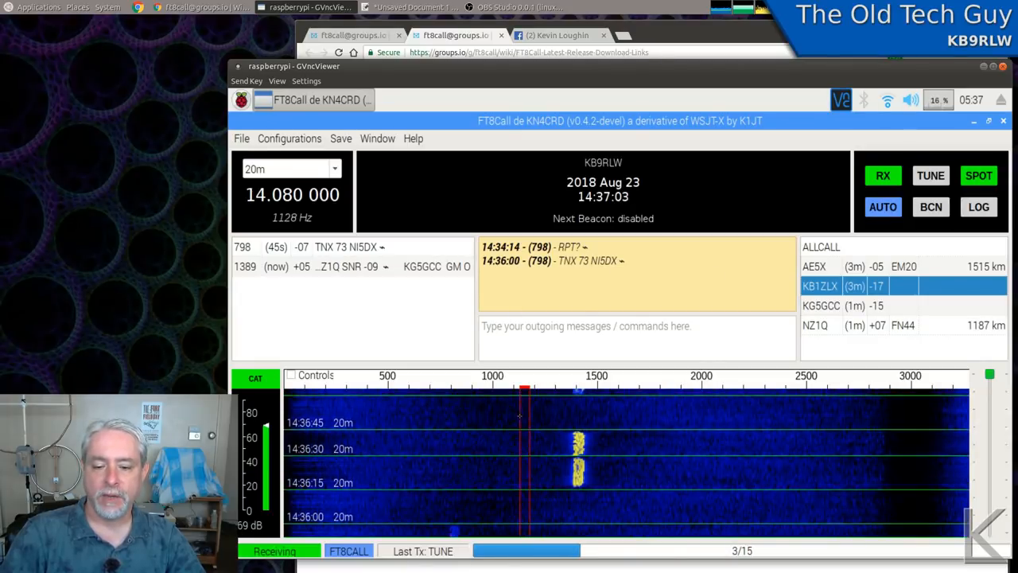
Send the KB9RLW EN71 beacon on 20 m so AE5X, KB1ZLX, KG5GCC, NZ1Q and W7USR are logged as heard
click(931, 207)
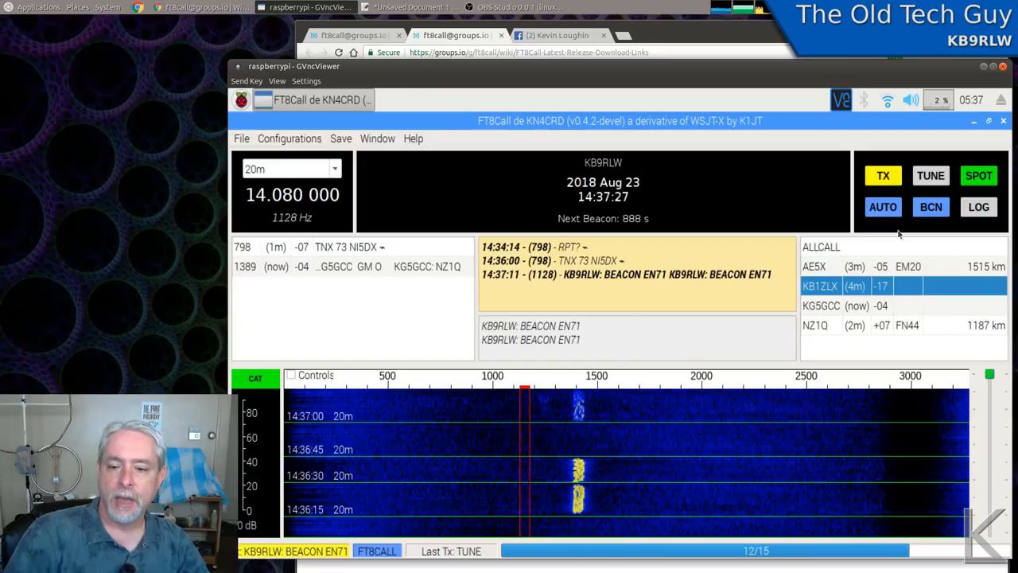
click(883, 175)
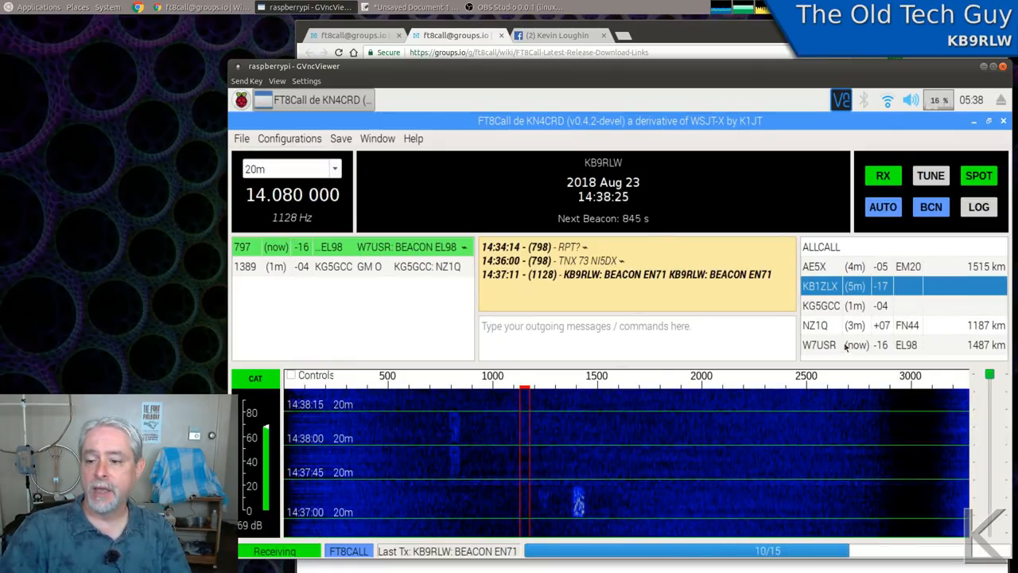
click(820, 344)
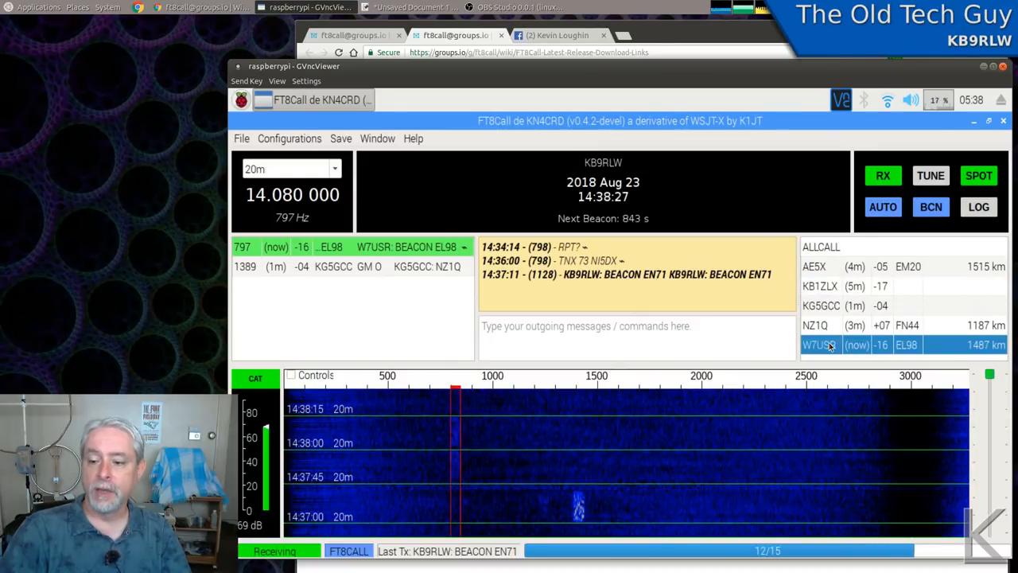
right_click(827, 344)
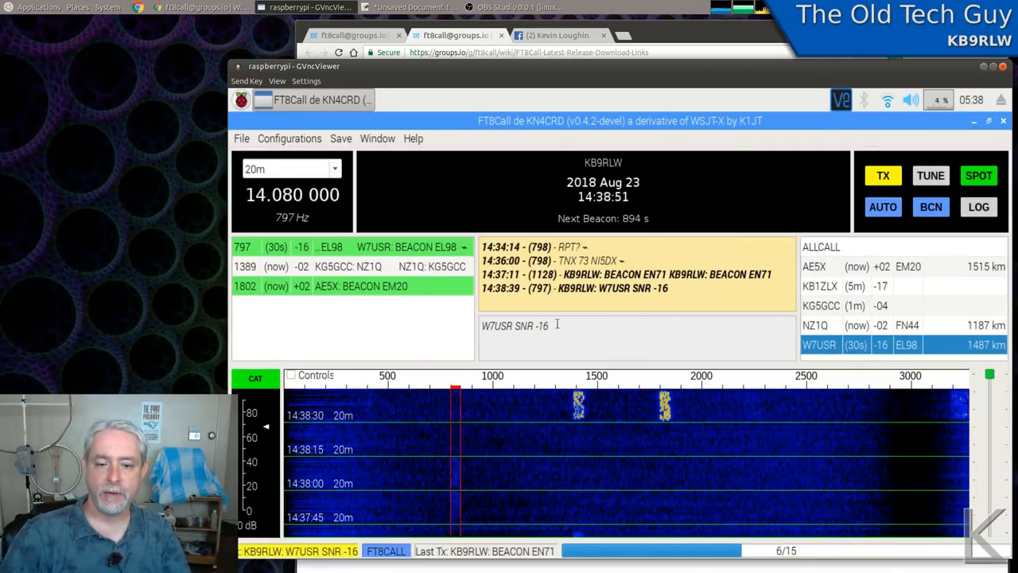
double_click(513, 325)
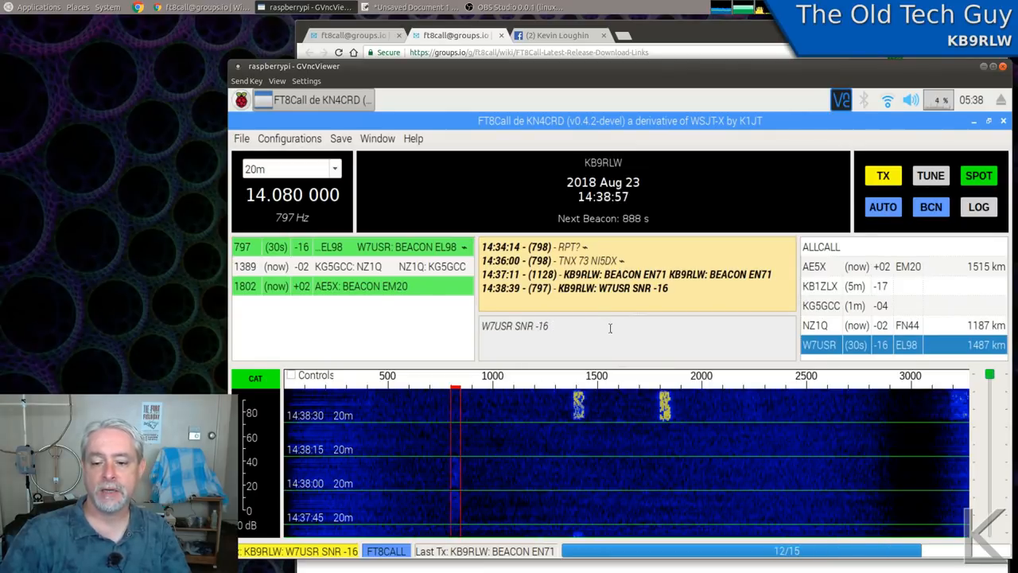
click(883, 175)
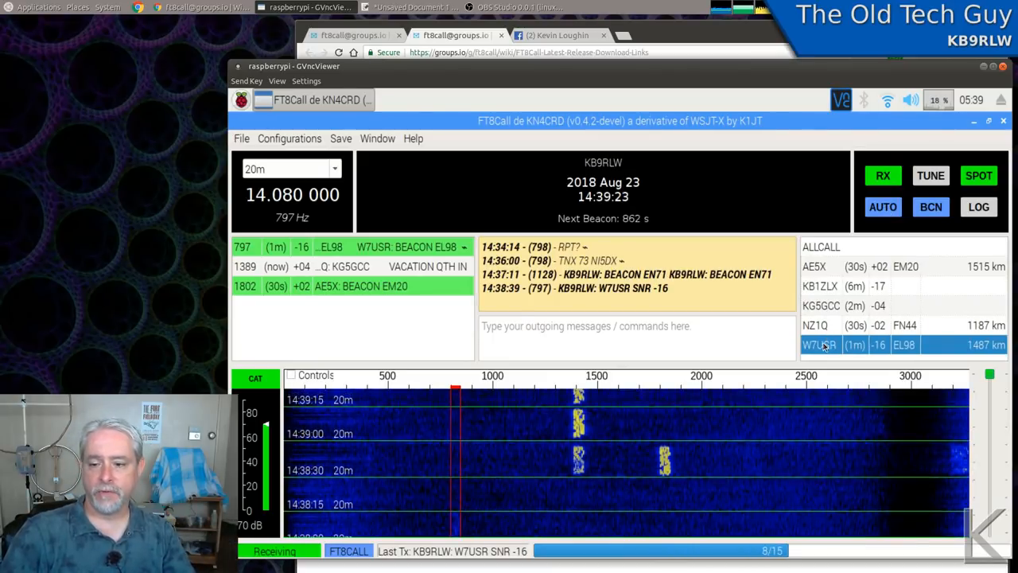
Make ALLCALL the destination for the next command instead of W7USR
right_click(819, 343)
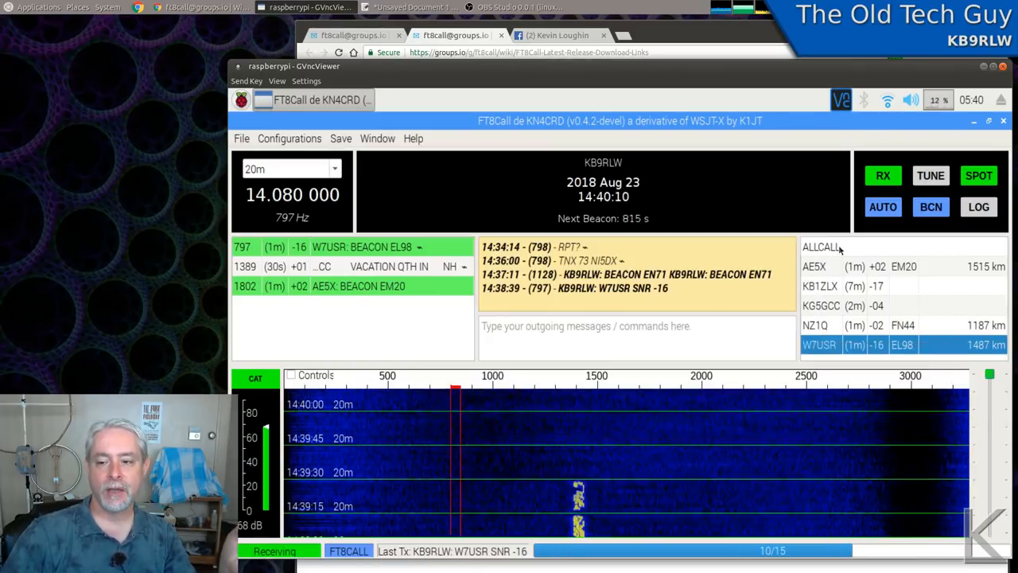
click(821, 247)
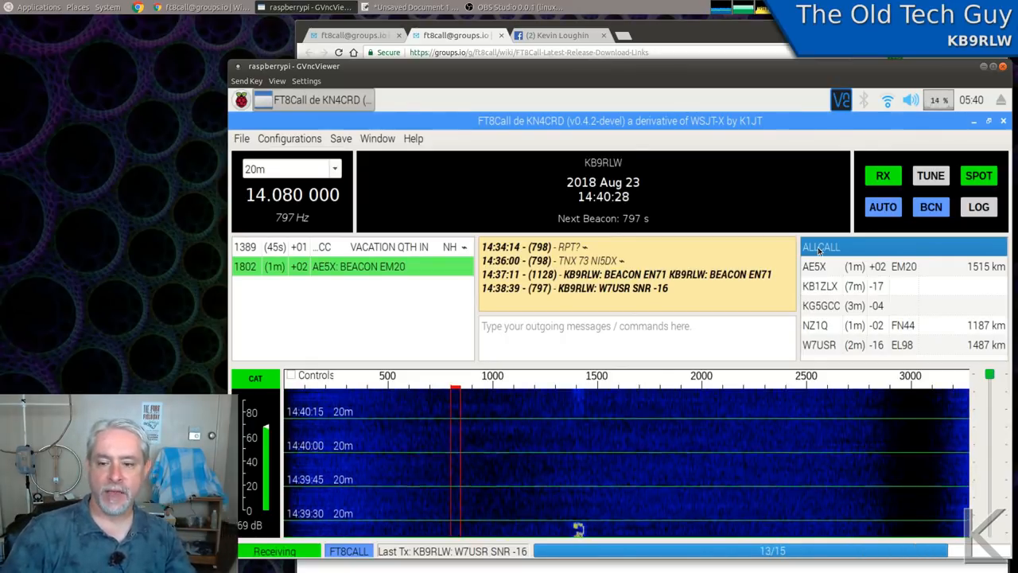
right_click(821, 246)
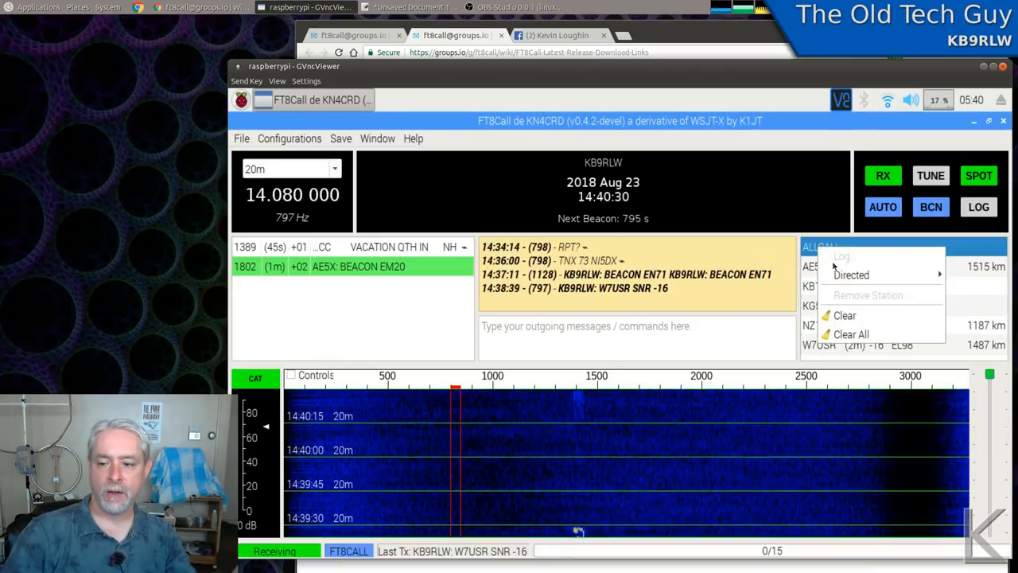
click(851, 274)
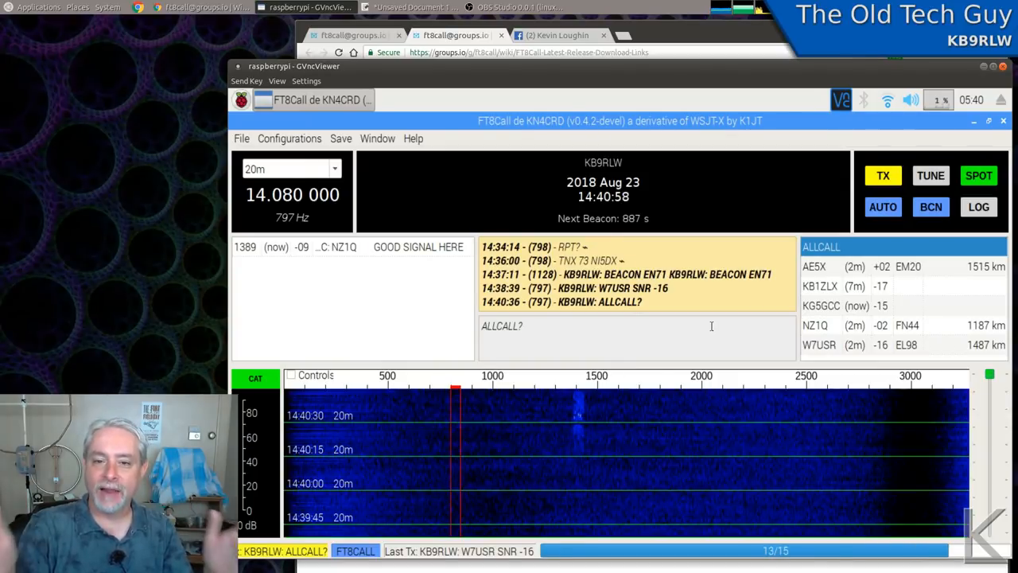
click(883, 175)
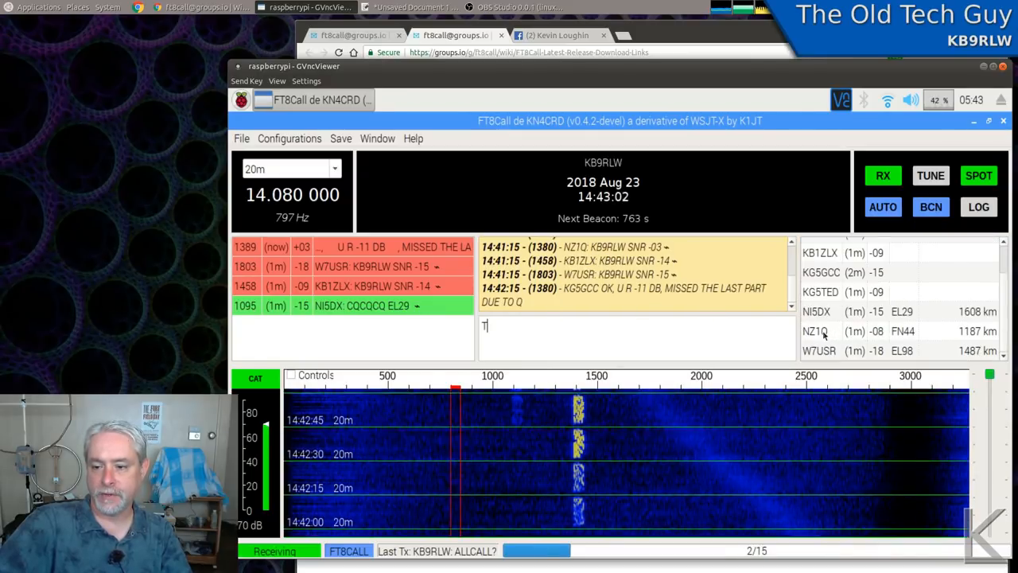
right_click(815, 331)
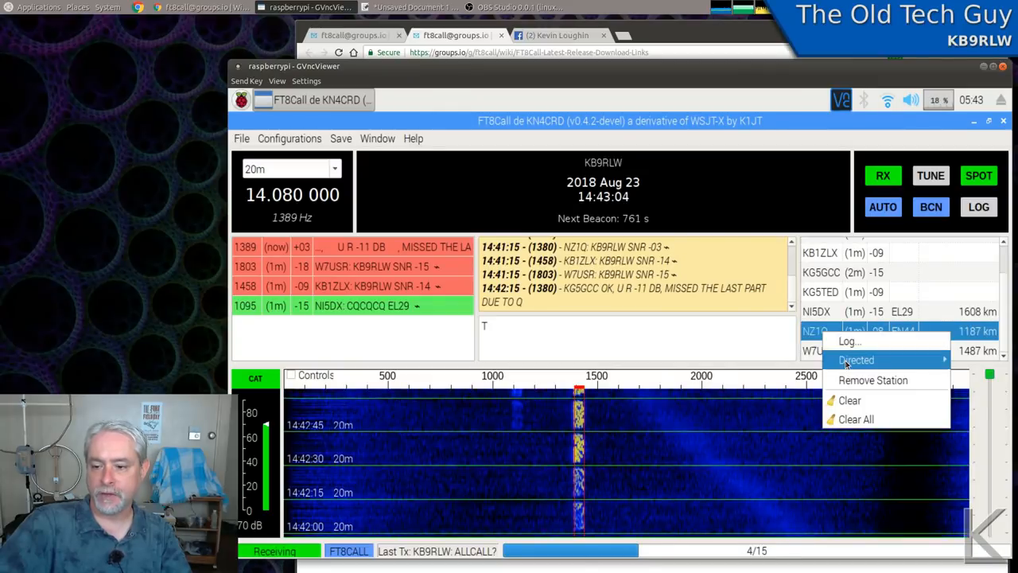
click(856, 360)
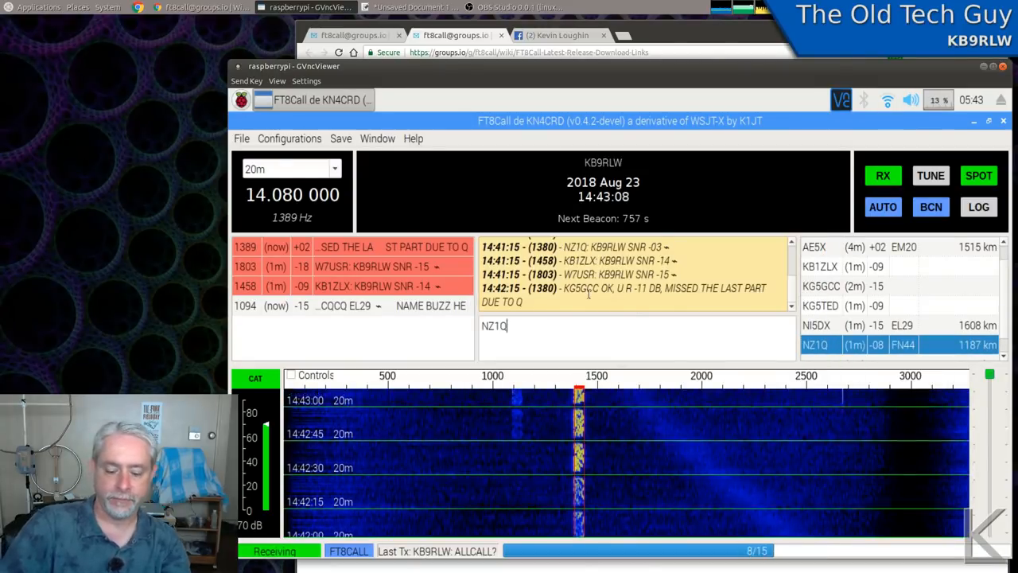
text(HELLO)
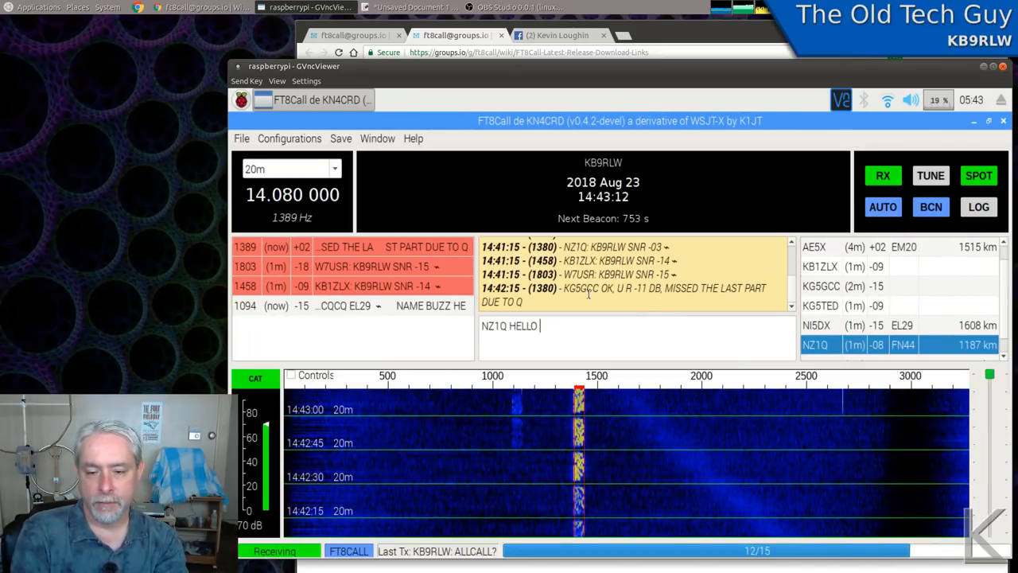
text(HOW CPY?)
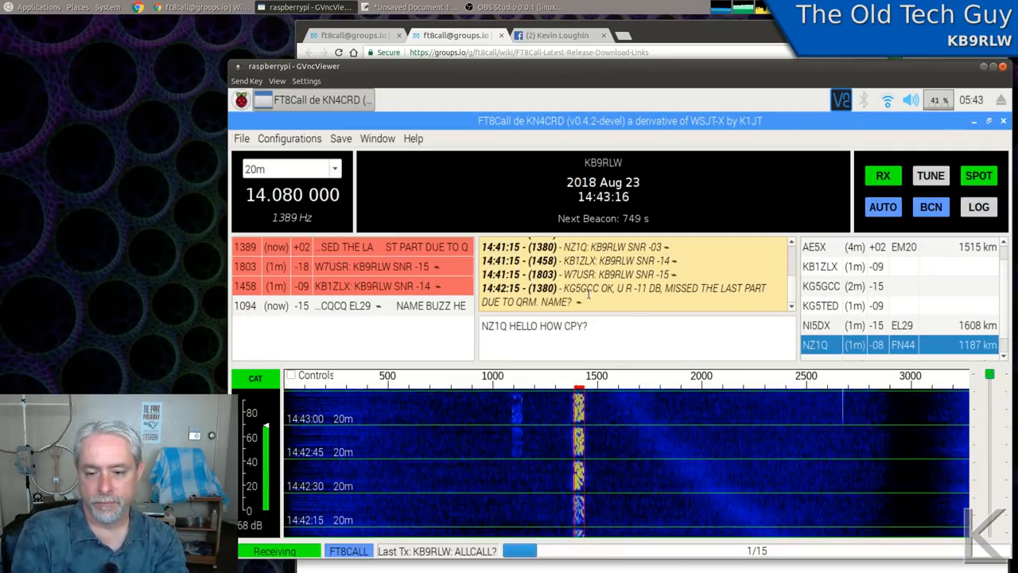
text(KEVIN IN FT. WAYNE)
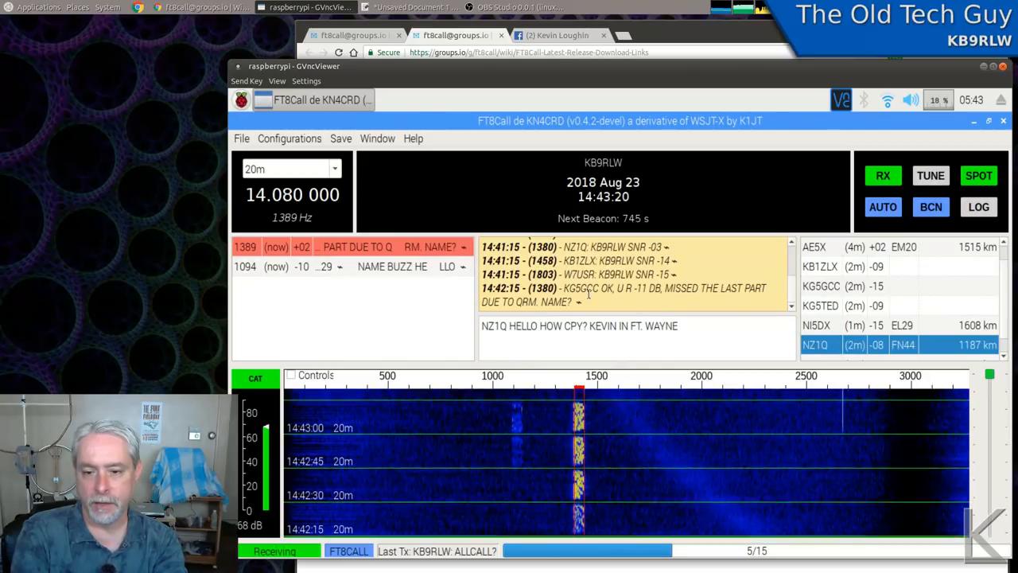
text(IN.)
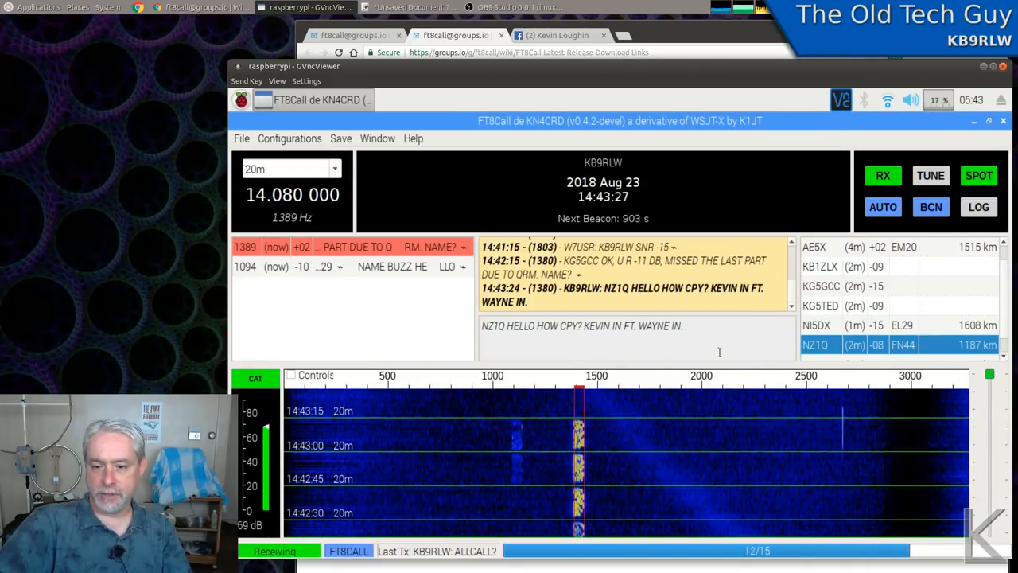
click(883, 175)
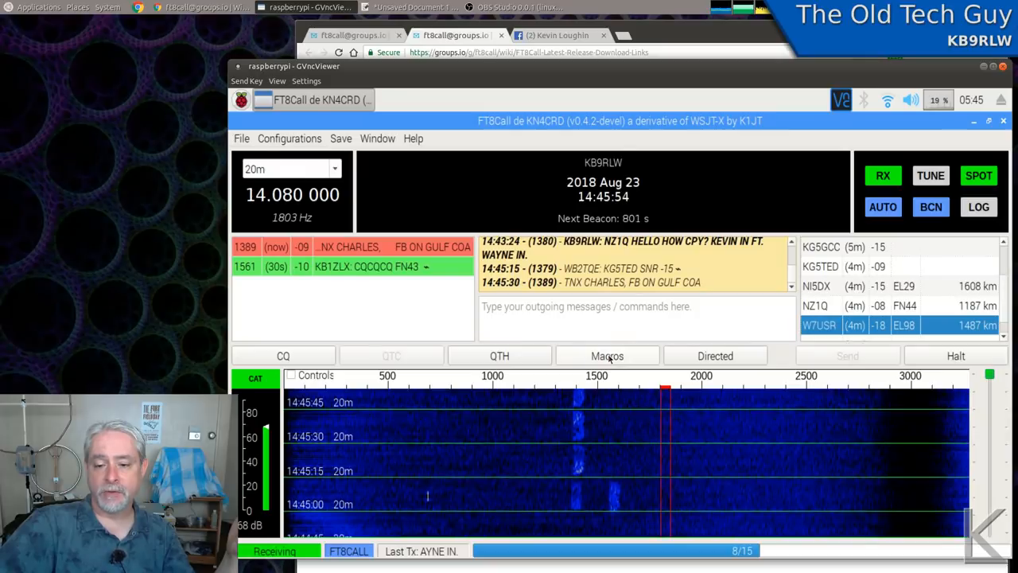
Show the saved macro messages list, then bring up the Raspberry Pi applications menu
click(608, 356)
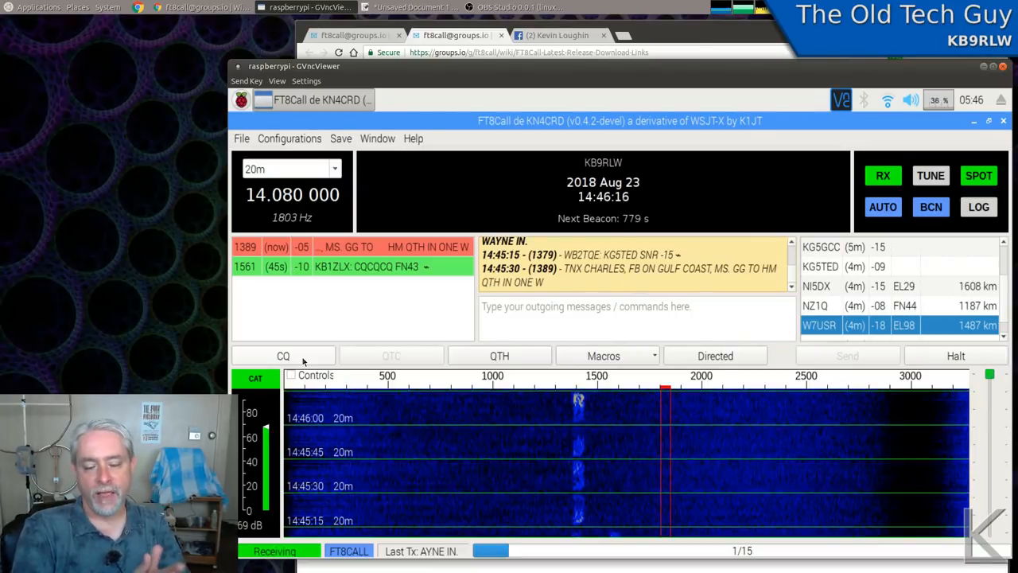
click(38, 7)
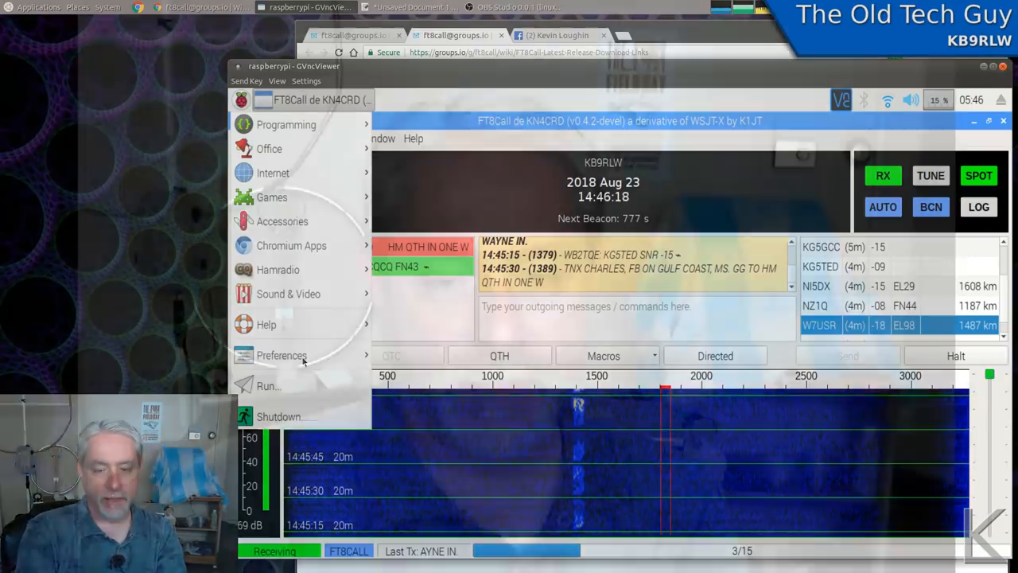